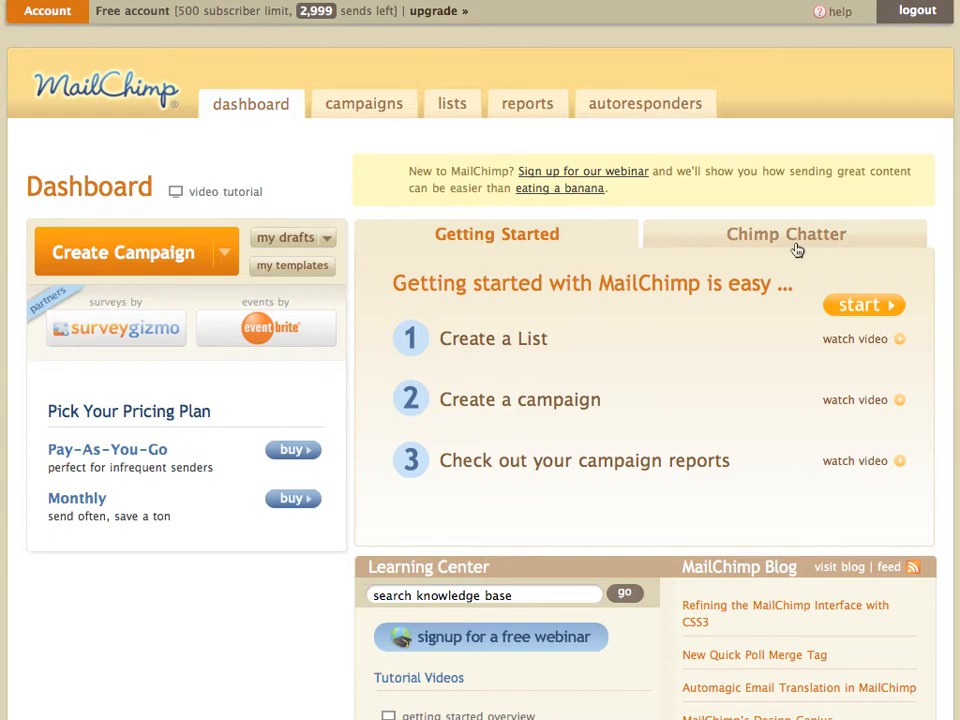
mouse_move(308, 164)
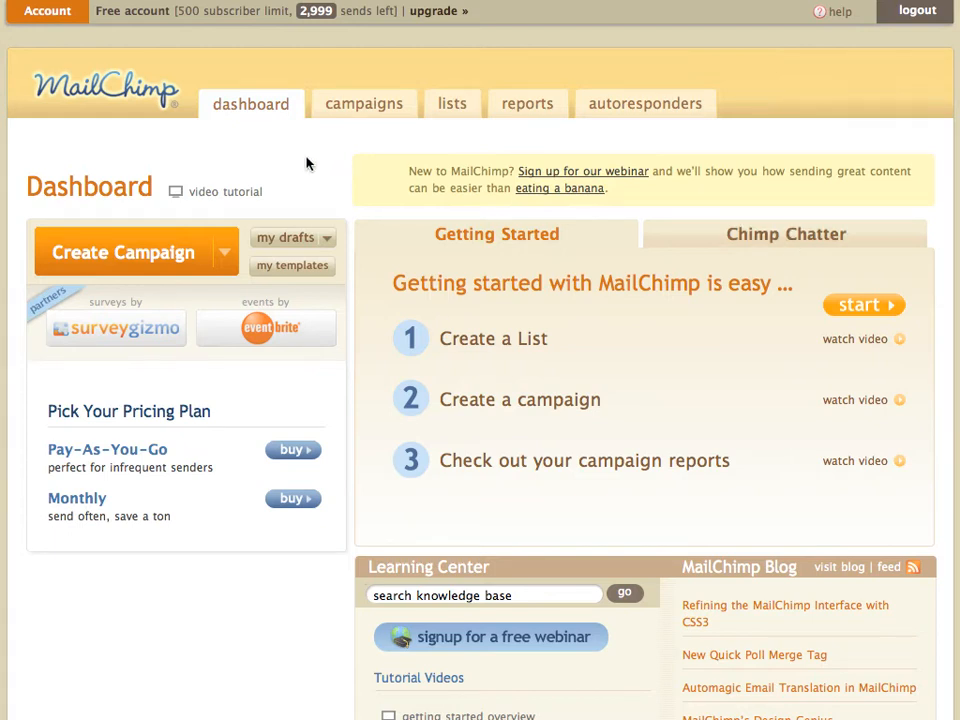
mouse_move(300, 272)
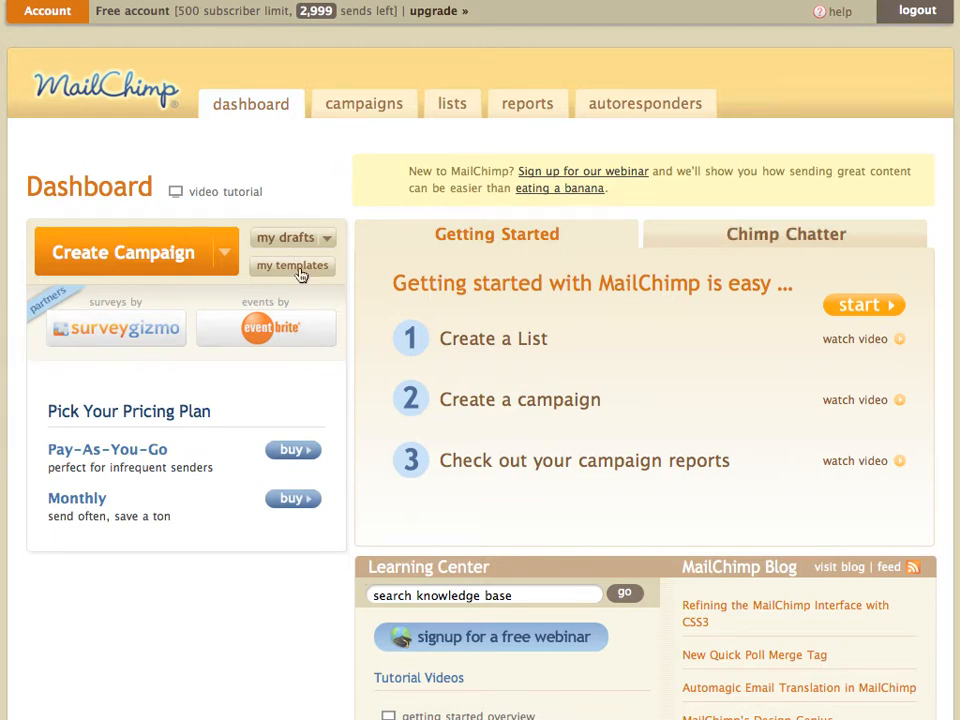
- Go to the my templates page from the Dashboard, showing an empty list
click(292, 264)
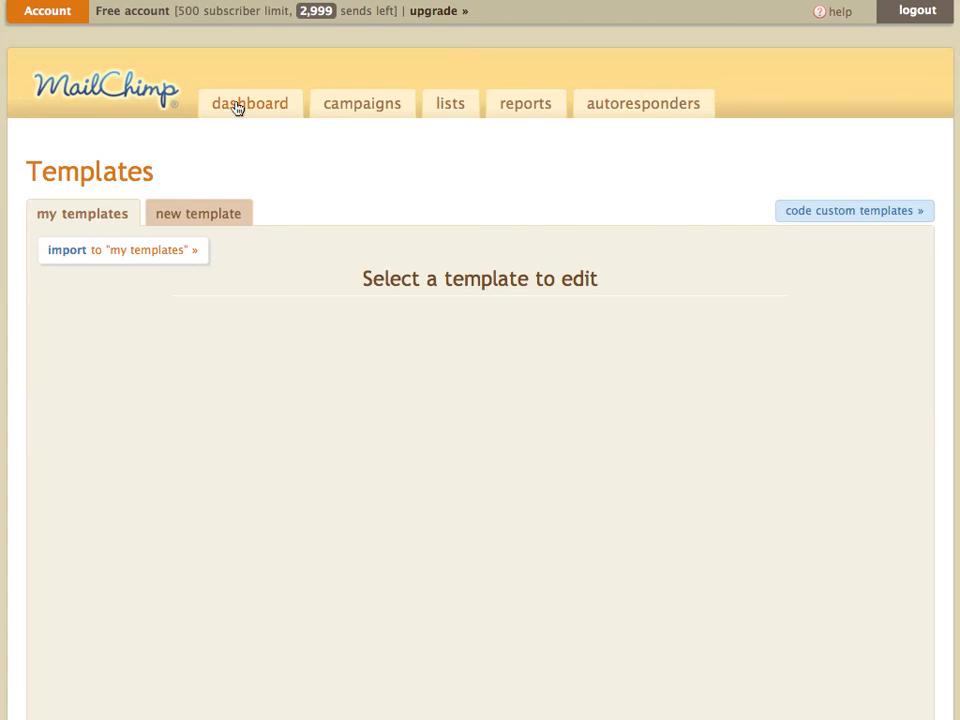
click(250, 104)
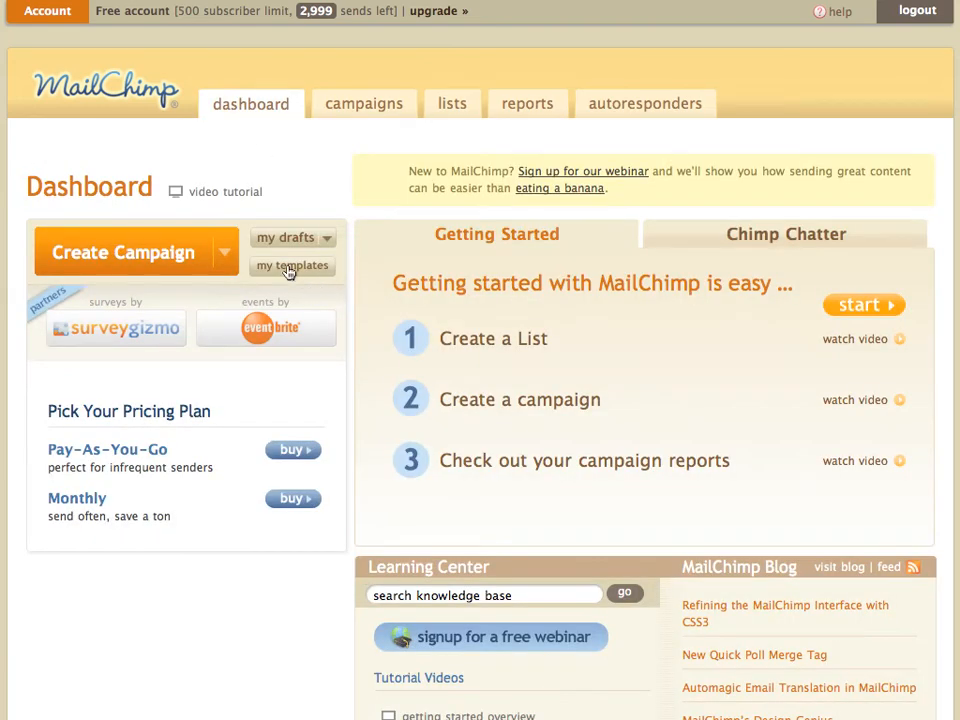
mouse_move(300, 278)
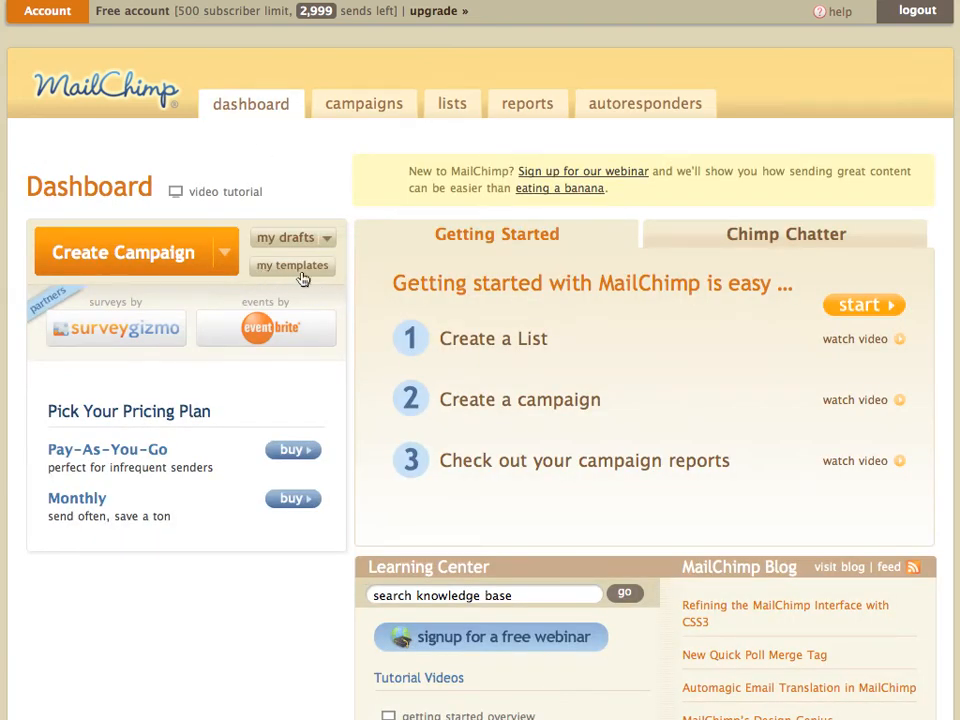
click(292, 264)
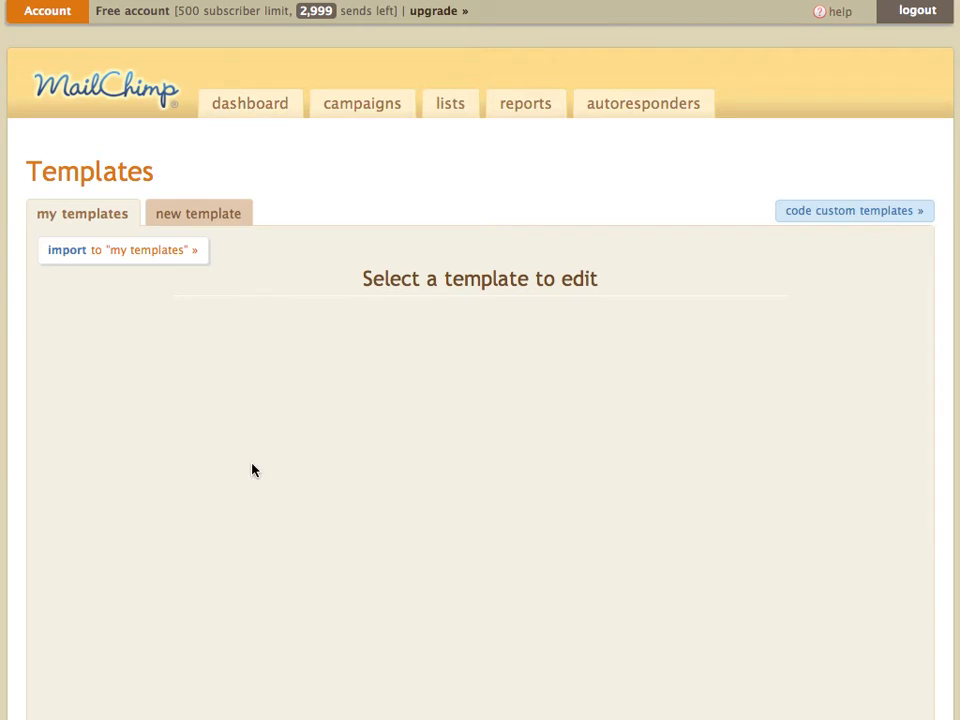
mouse_move(592, 264)
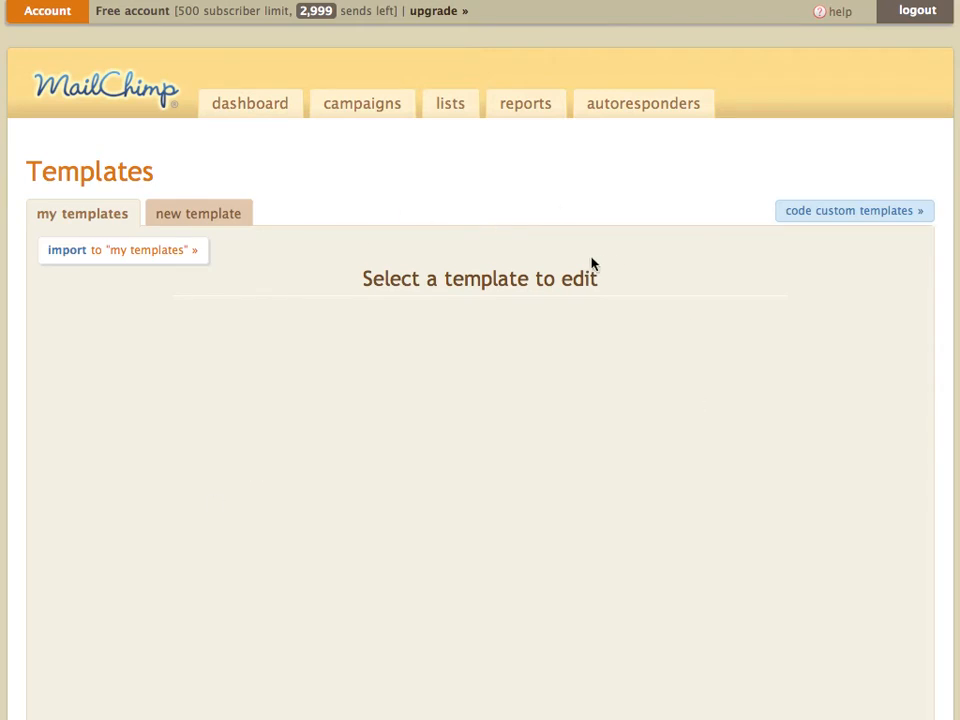
mouse_move(396, 476)
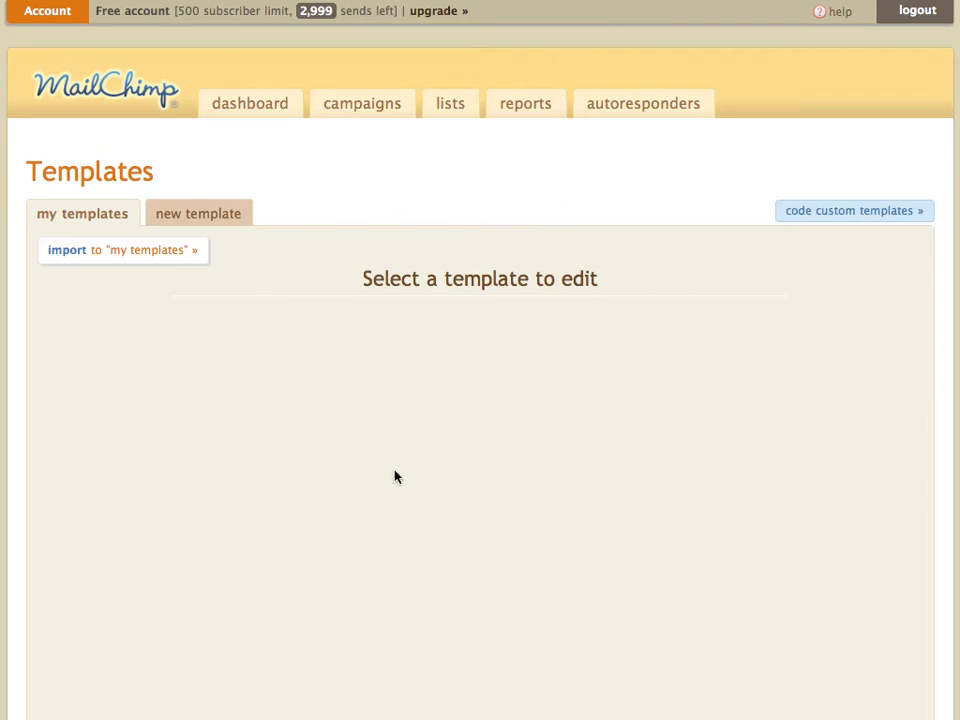
- Choose the Basic starter layout under new template and look over its sample content
click(198, 212)
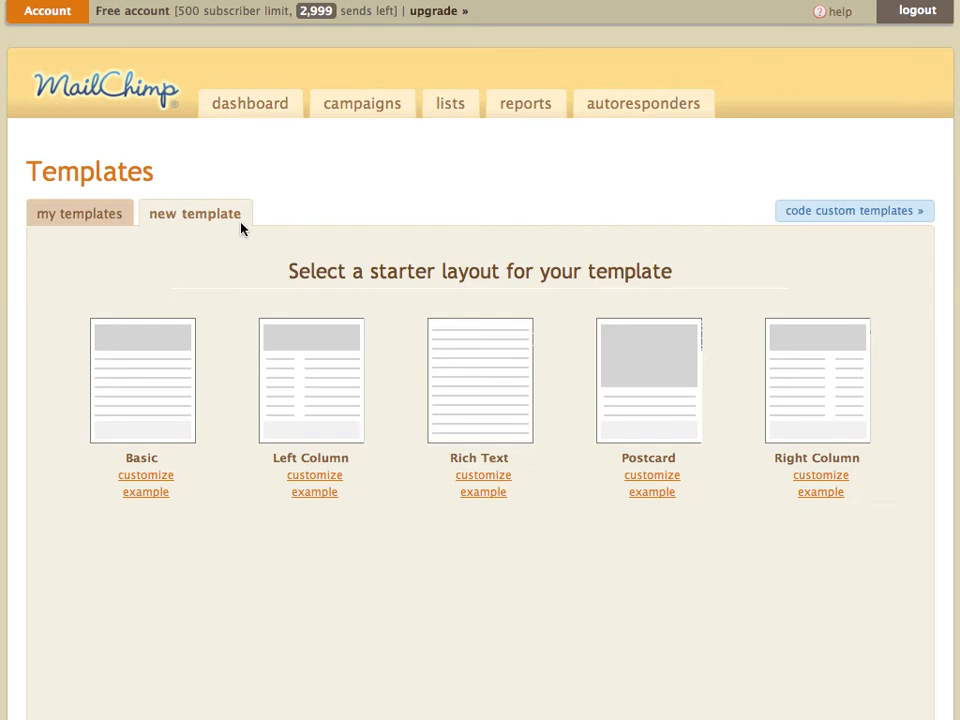
mouse_move(168, 364)
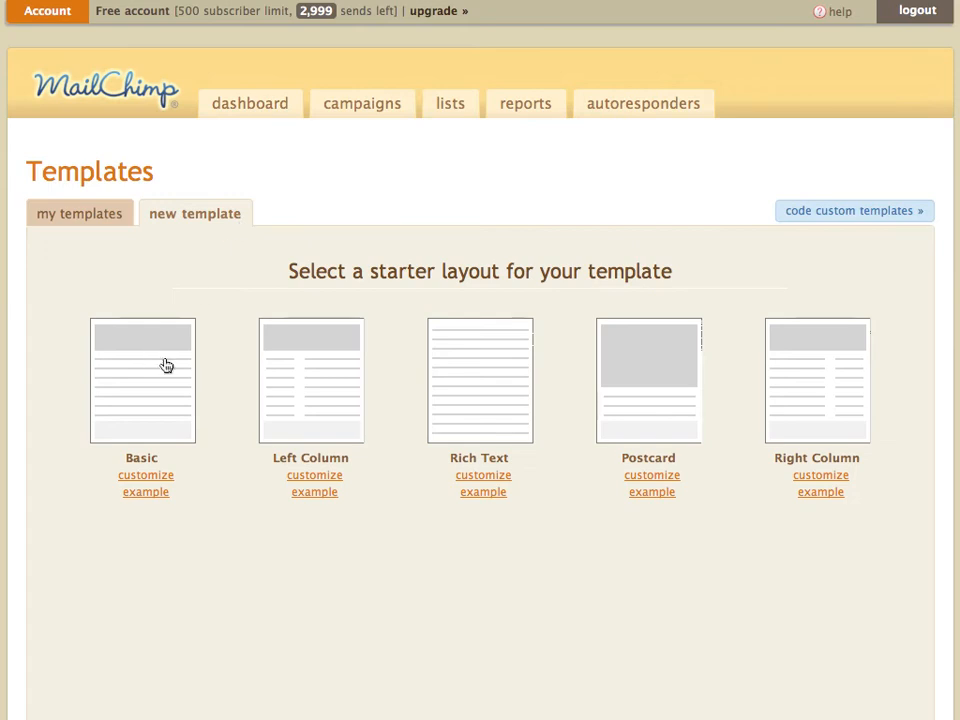
mouse_move(182, 400)
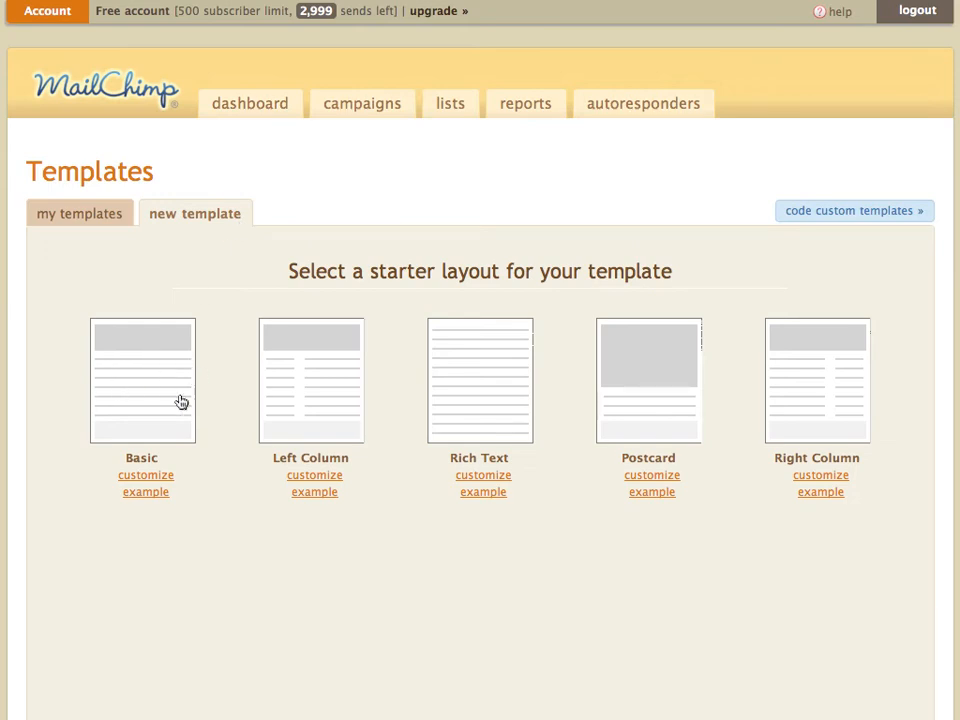
mouse_move(164, 414)
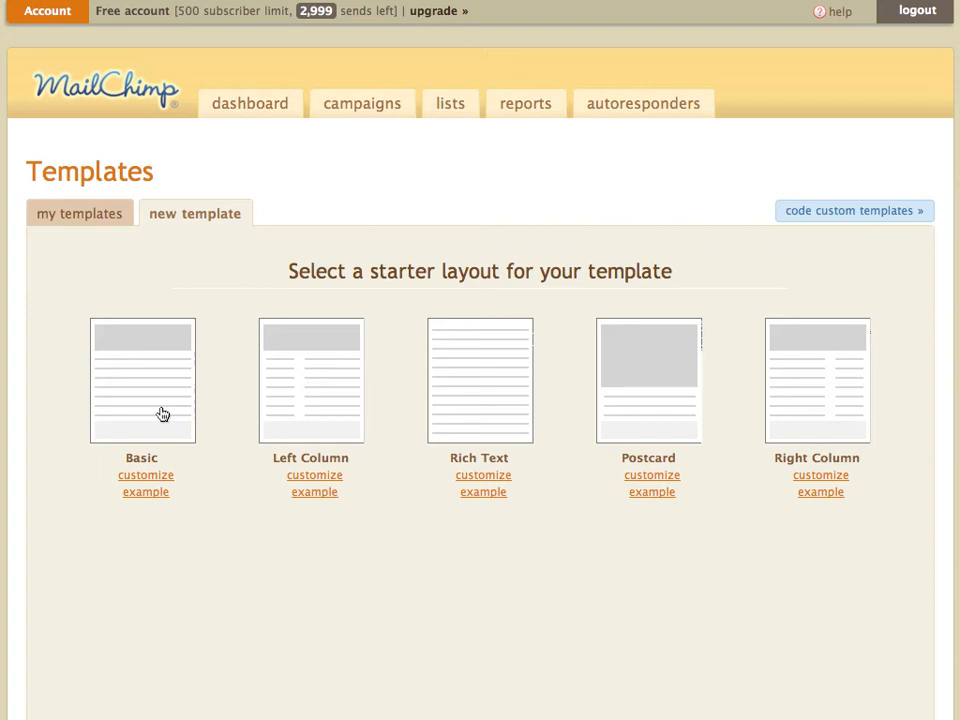
click(144, 476)
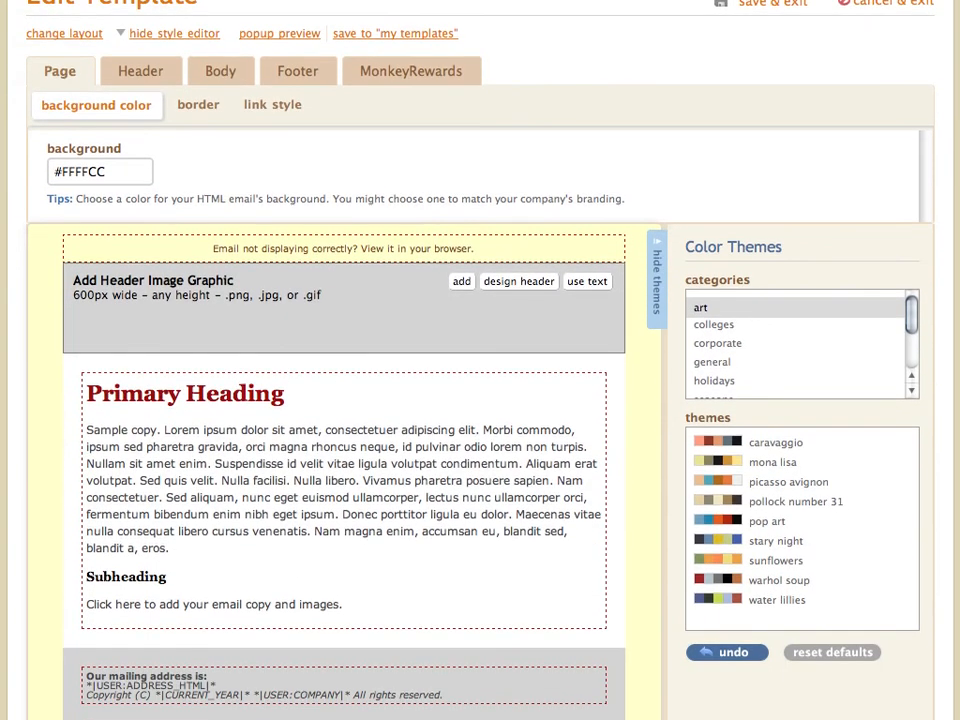
mouse_move(128, 544)
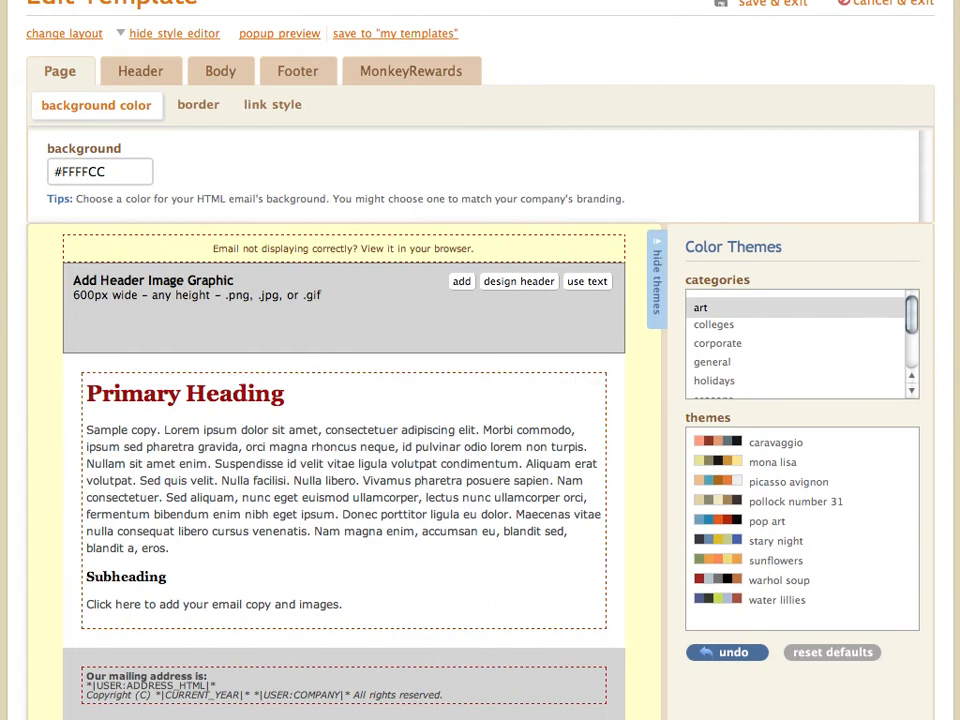
scroll(down, 3)
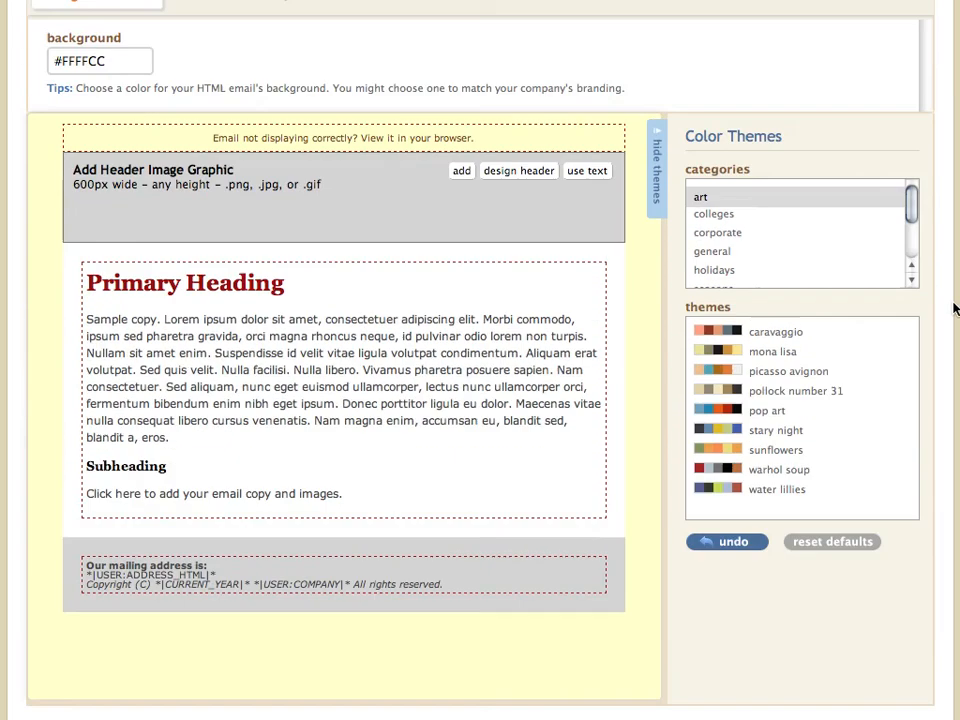
scroll(up, 3)
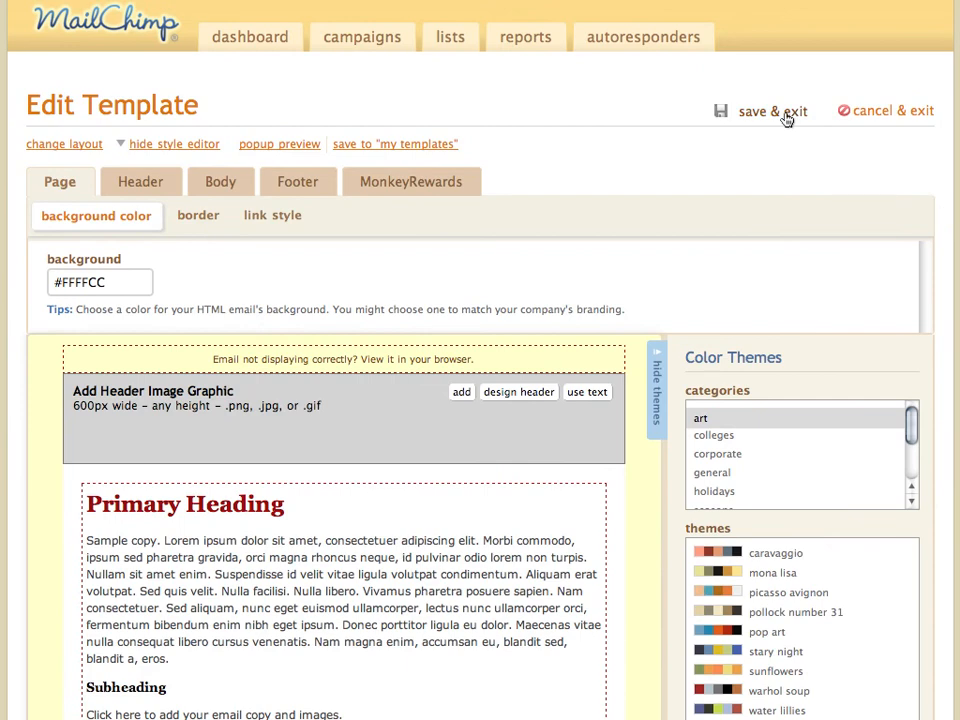
- Save the template to my templates under the name 'Basic Template'
click(394, 144)
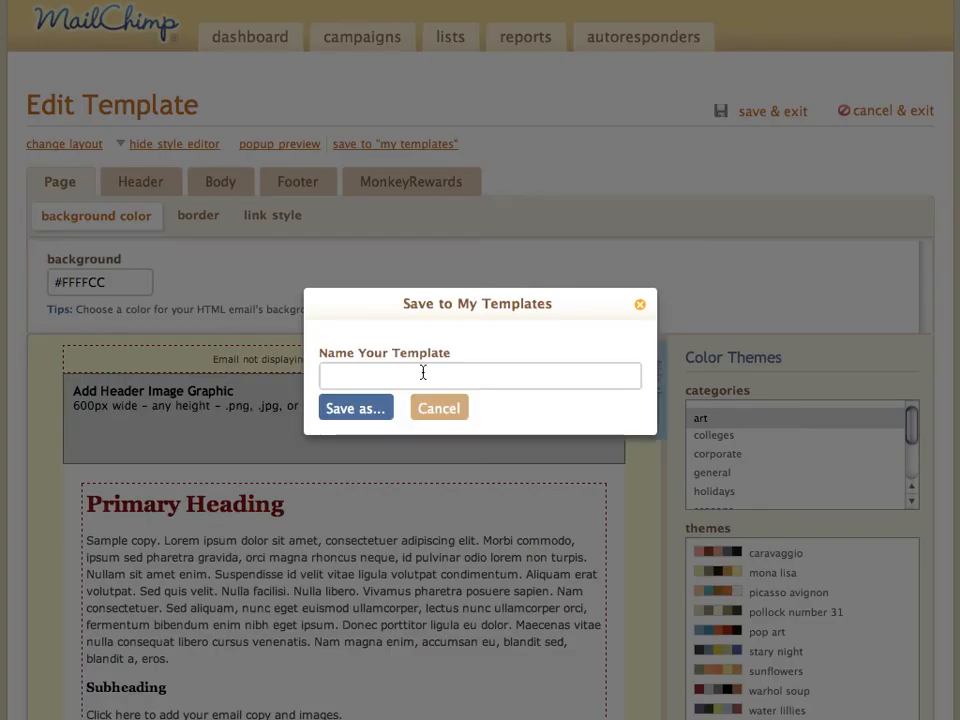
text(Basic)
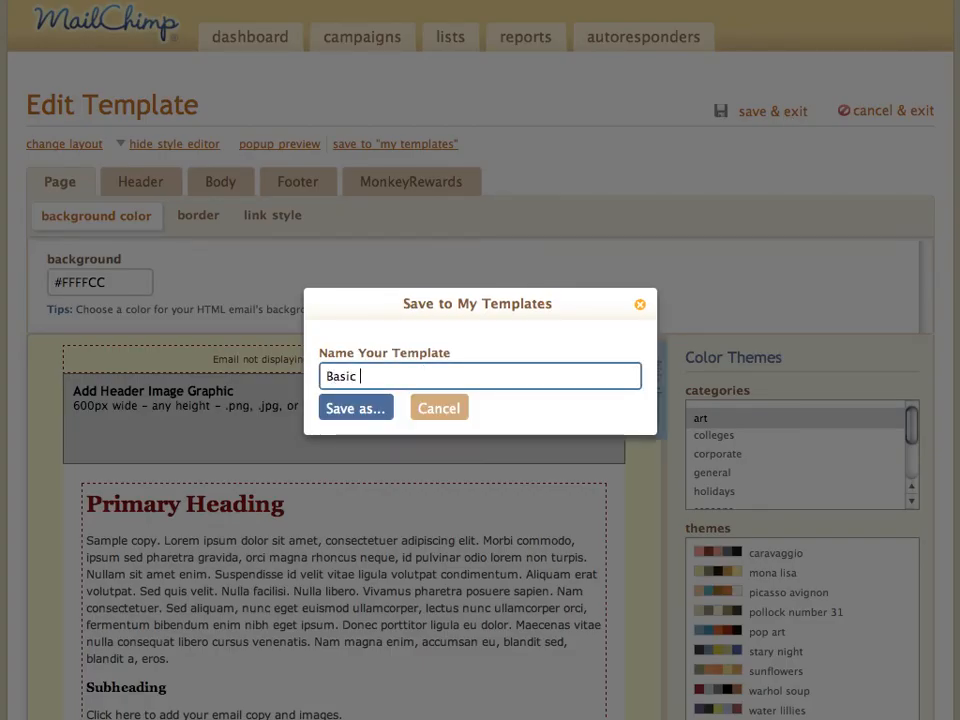
text(Template)
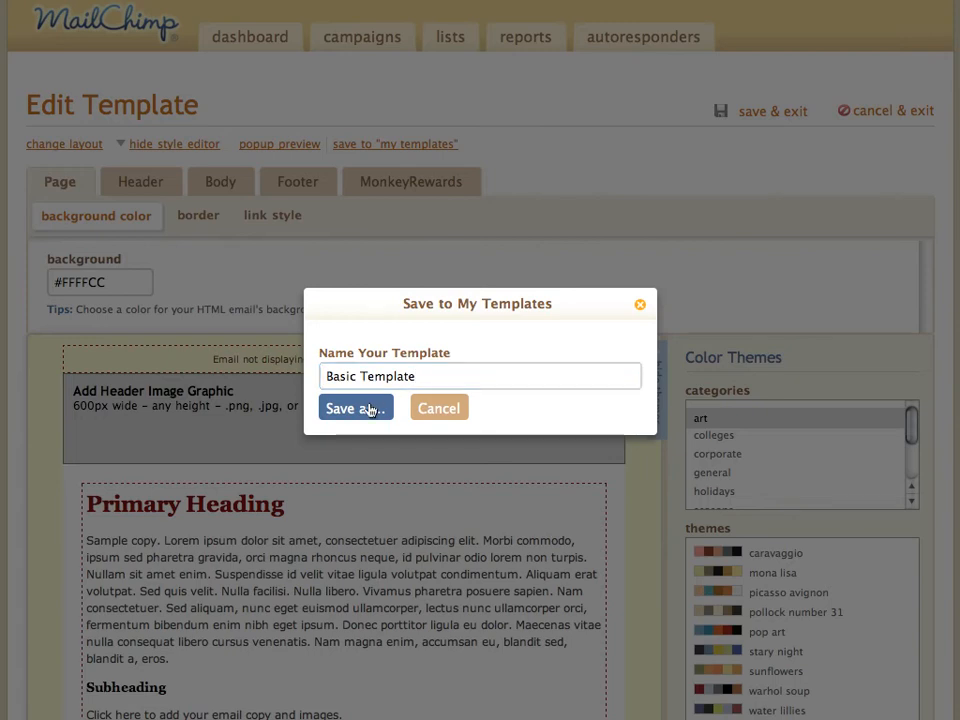
click(348, 408)
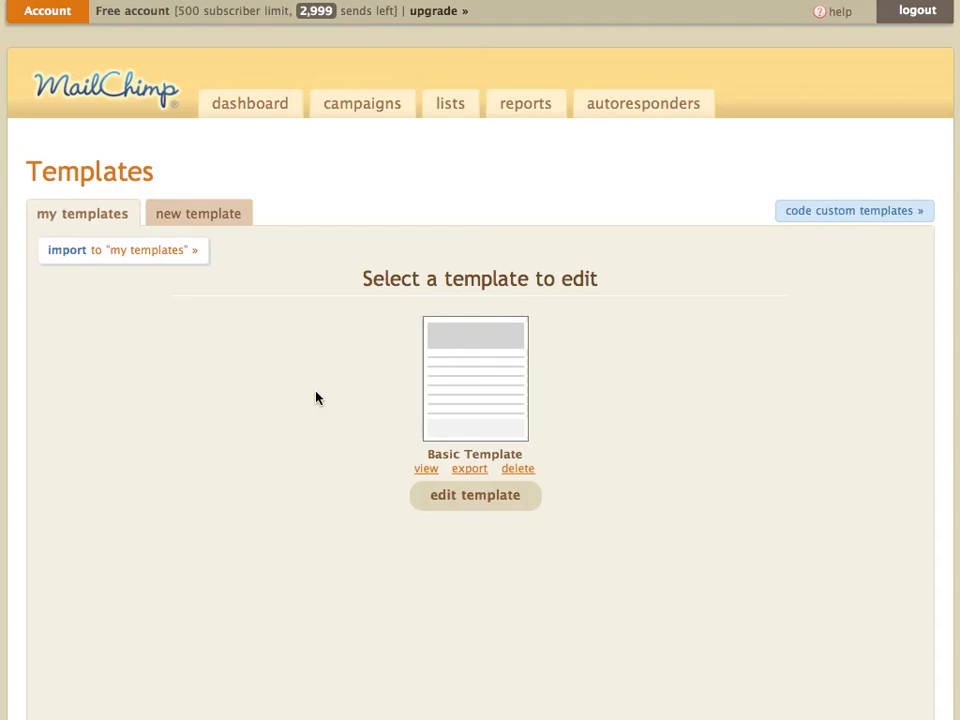
mouse_move(280, 424)
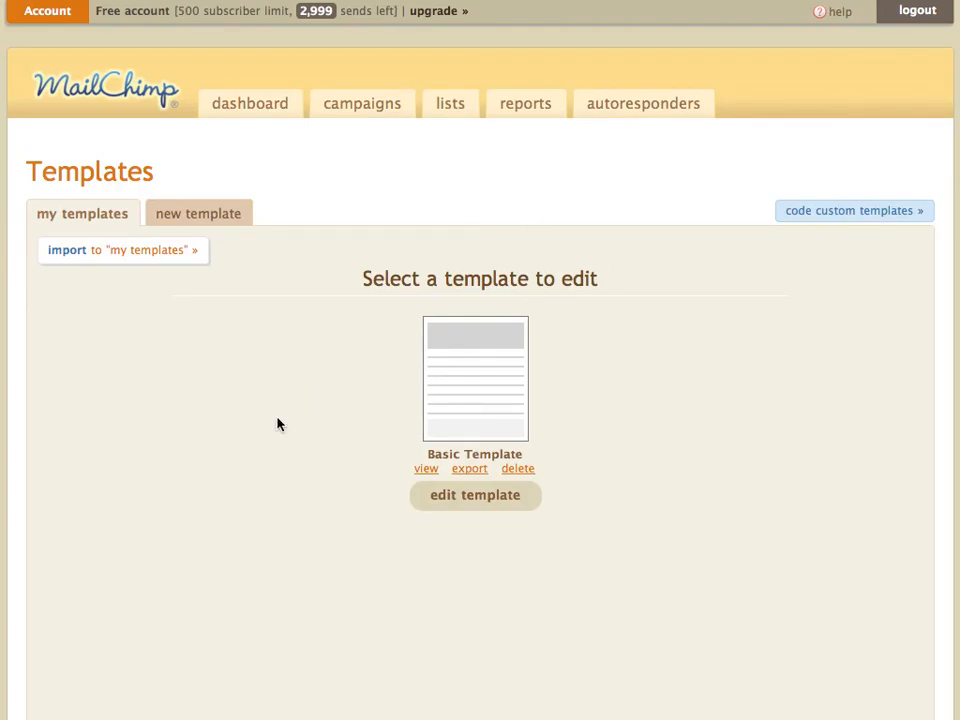
mouse_move(656, 392)
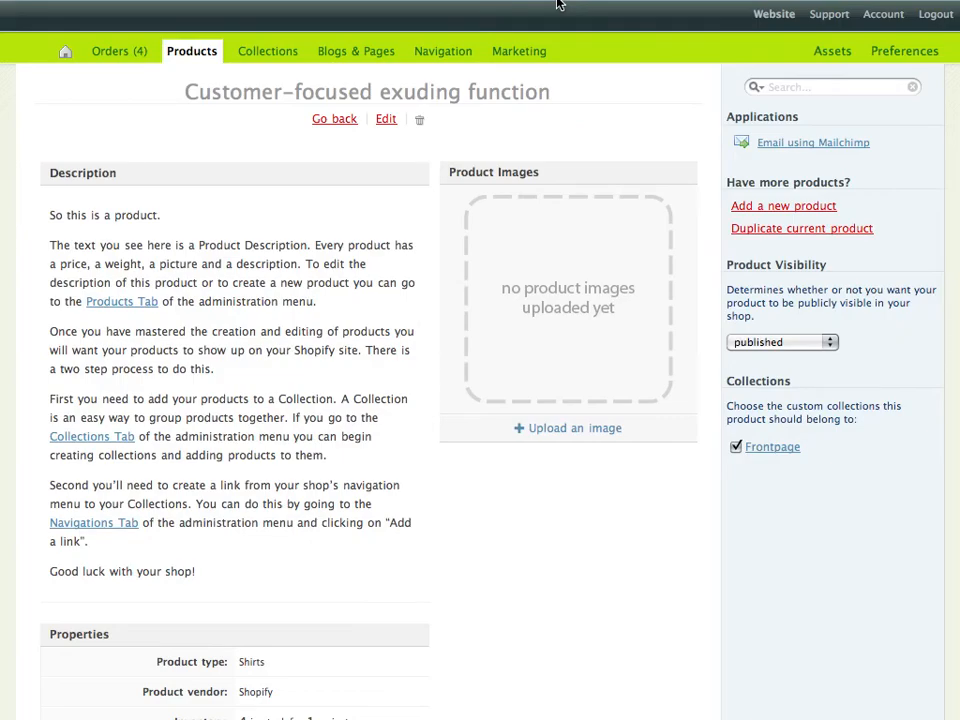
mouse_move(568, 94)
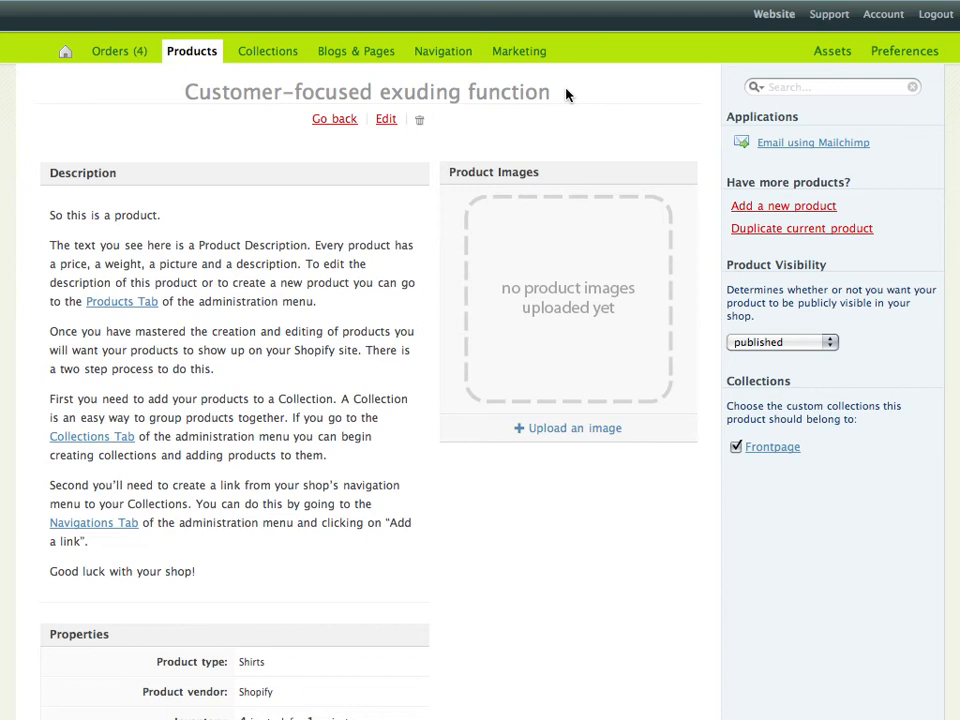
mouse_move(784, 156)
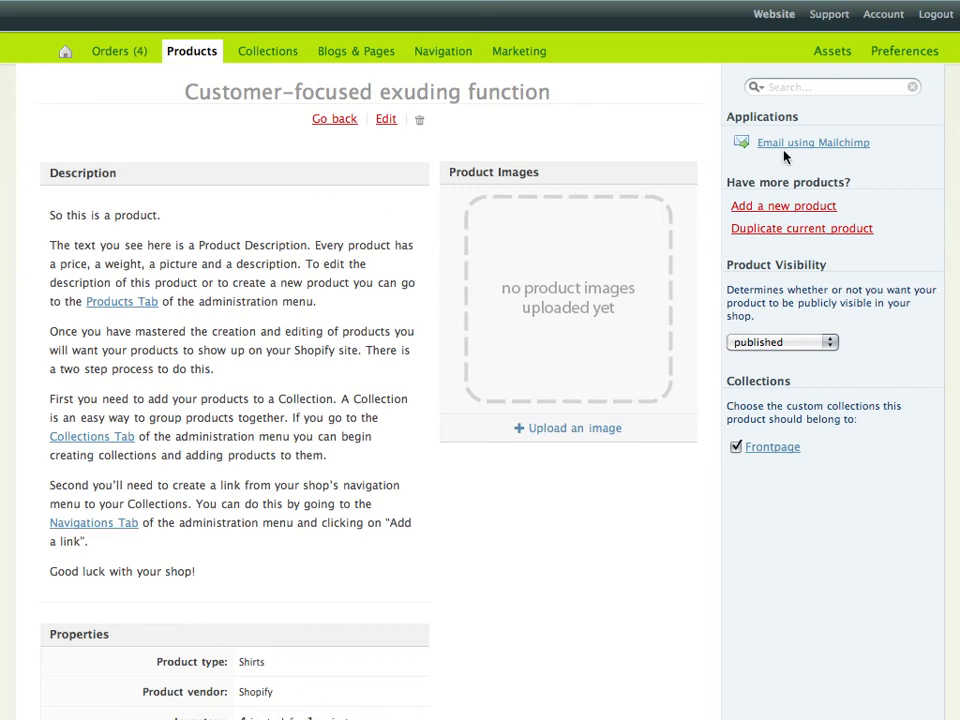
- Open the Email using Mailchimp app from the product's Applications sidebar
click(812, 142)
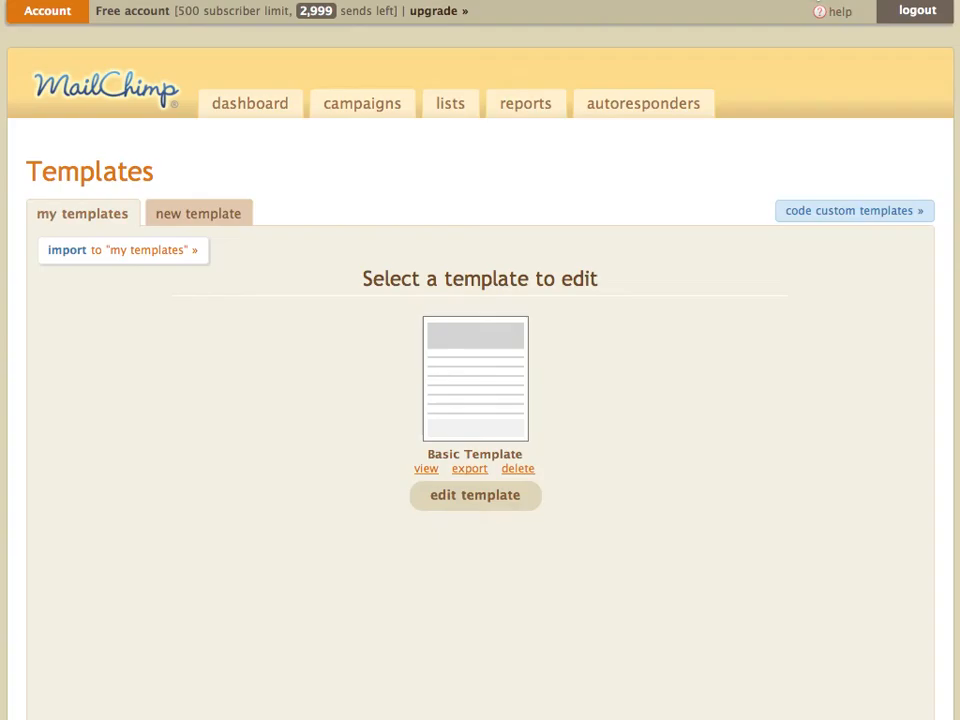
mouse_move(672, 472)
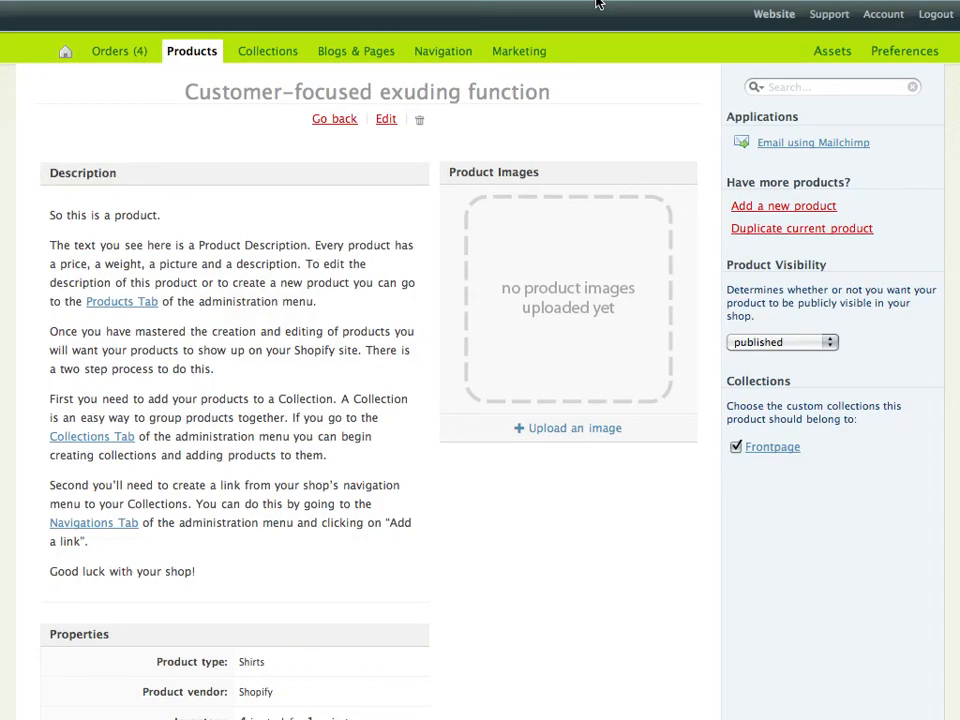
mouse_move(710, 102)
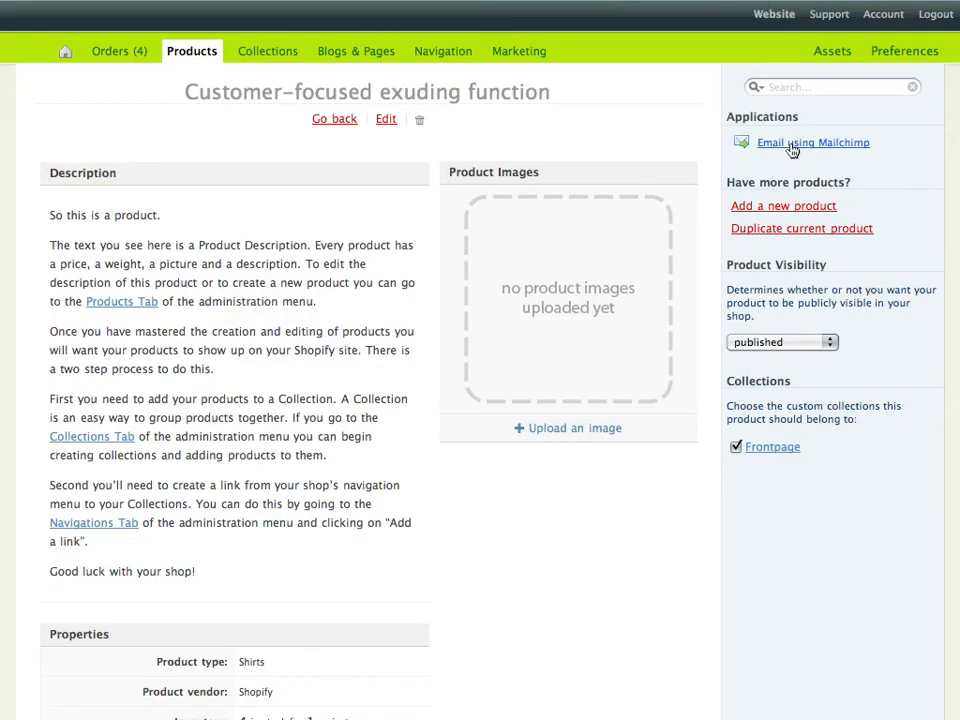
click(812, 142)
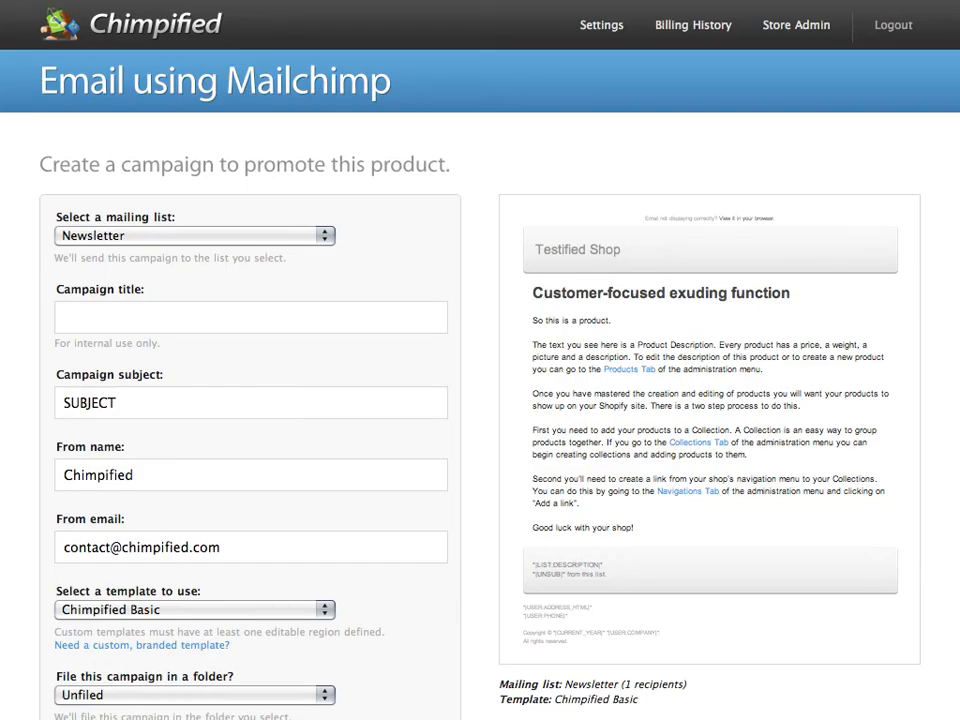
- Enter title 'Testing With Basic Template', subject 'Enjoy our template', and pick Basic Template
scroll(down, 3)
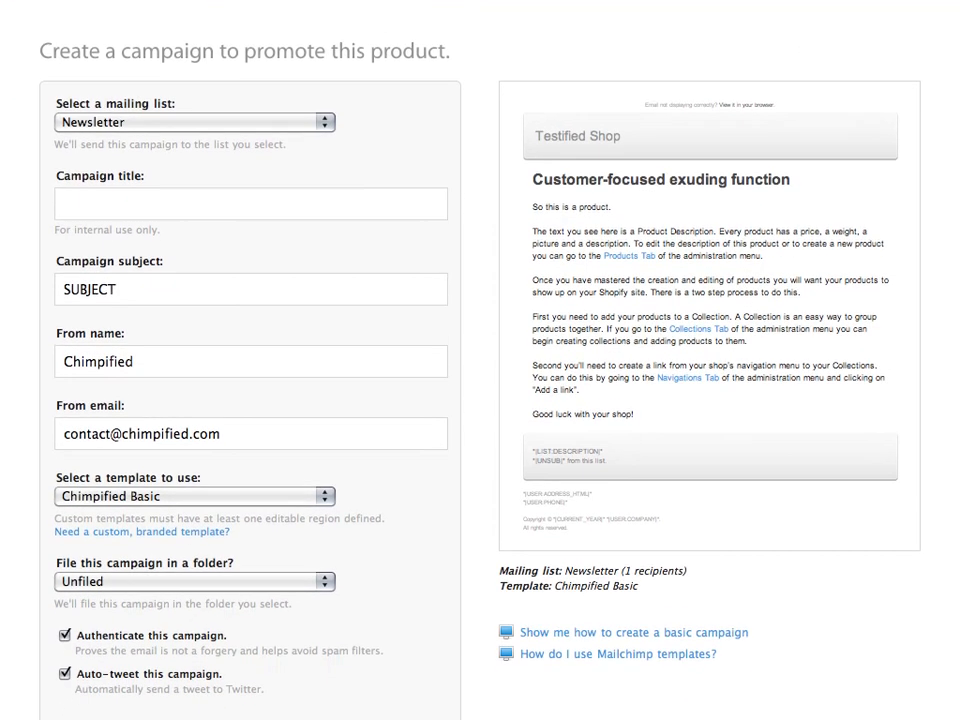
scroll(down, 3)
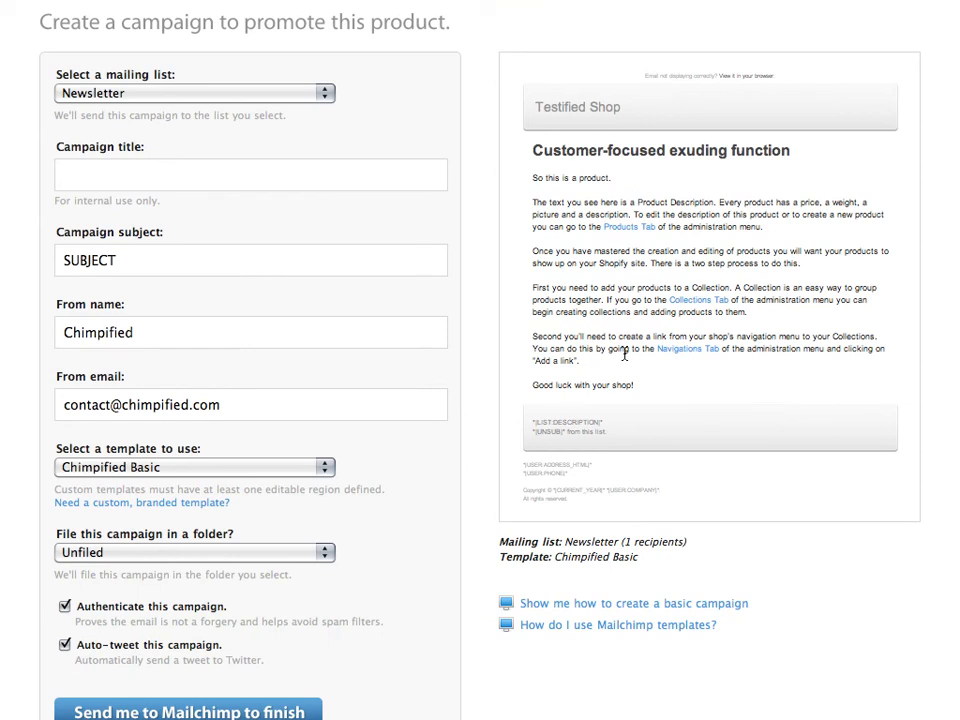
mouse_move(608, 130)
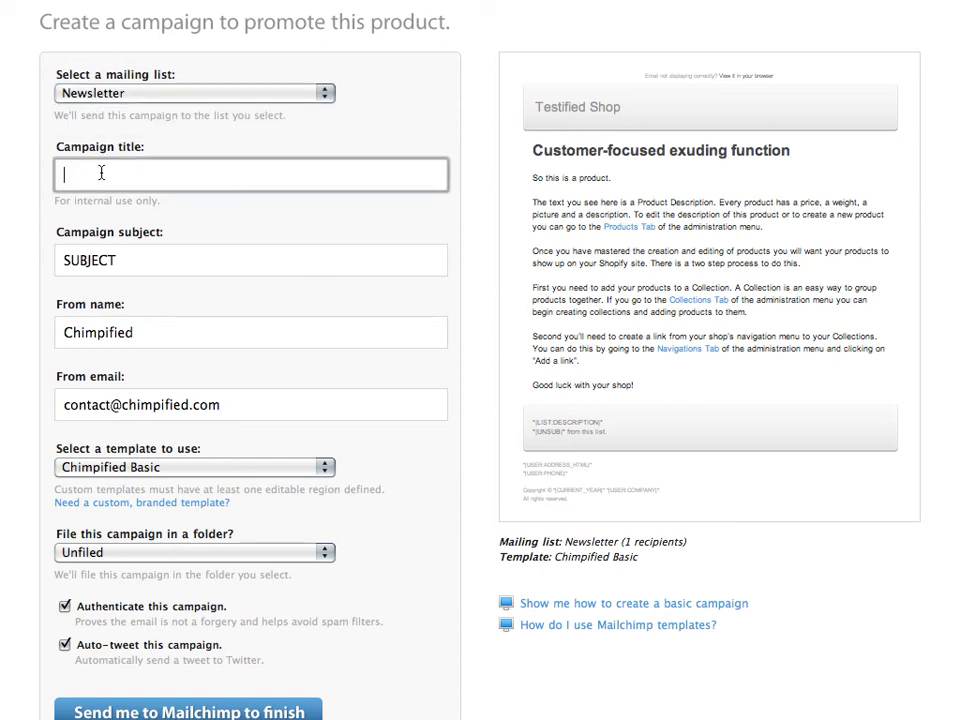
text(Testing)
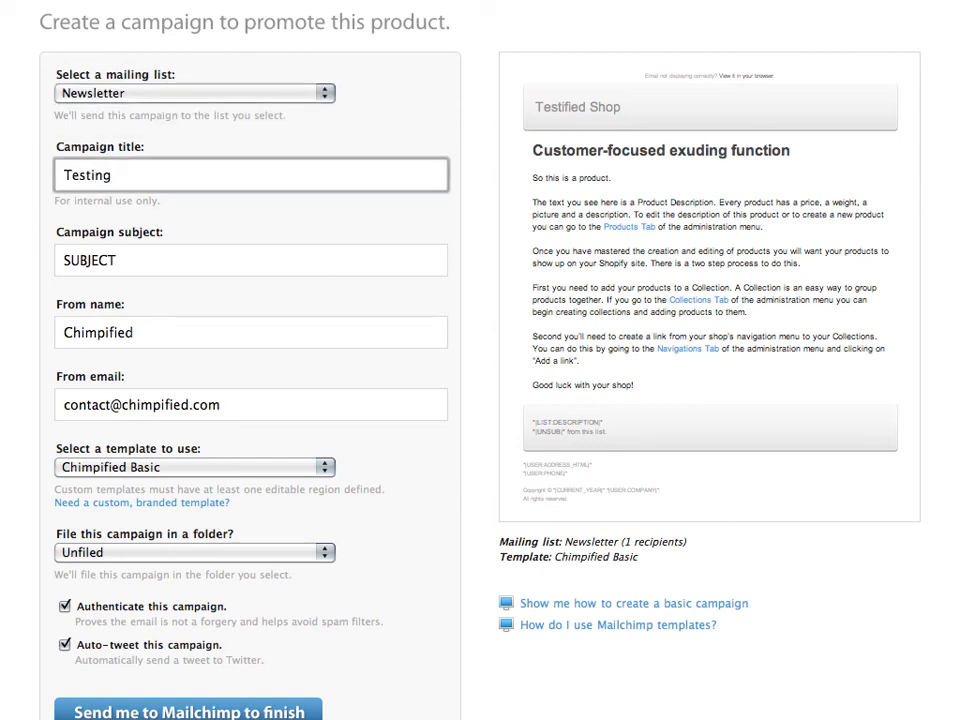
text(With Basic Template)
click(250, 260)
text(Ne)
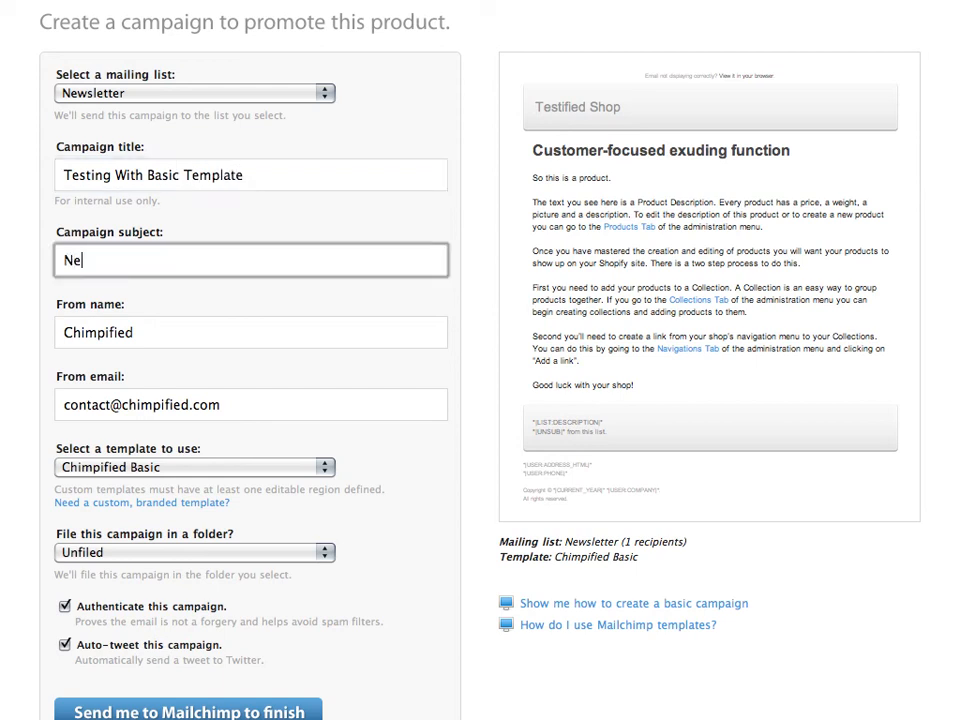
text(njoy ou)
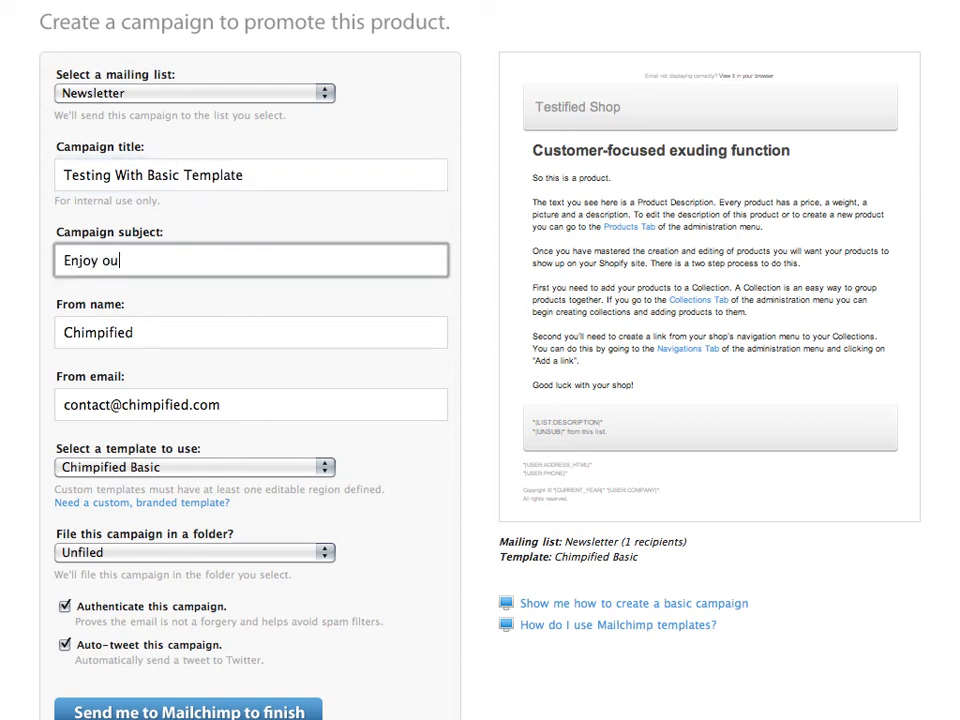
text(r template)
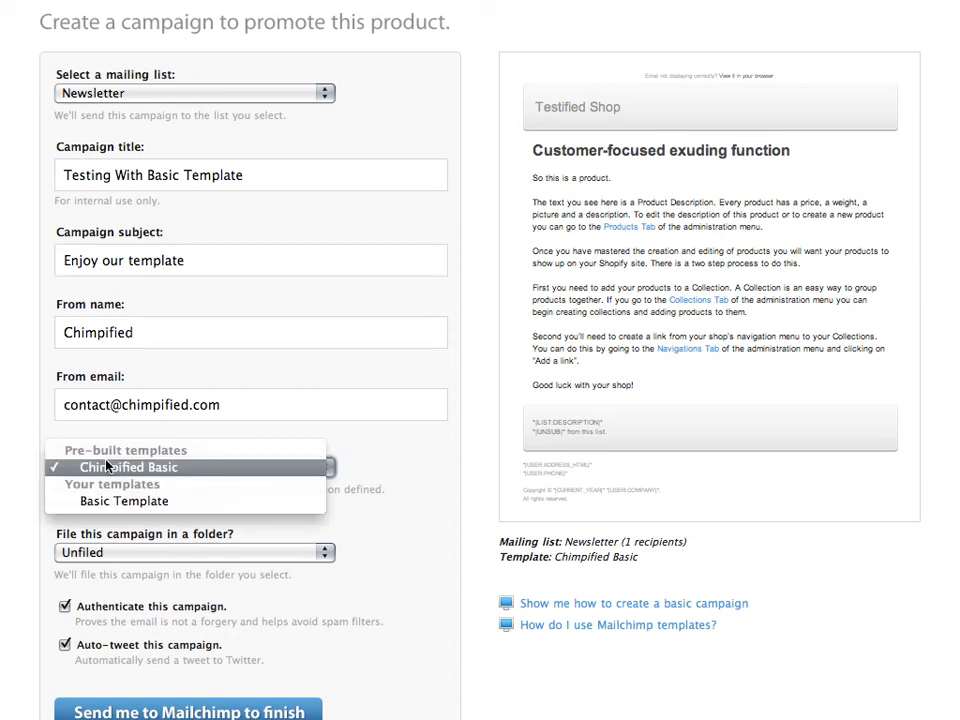
mouse_move(188, 468)
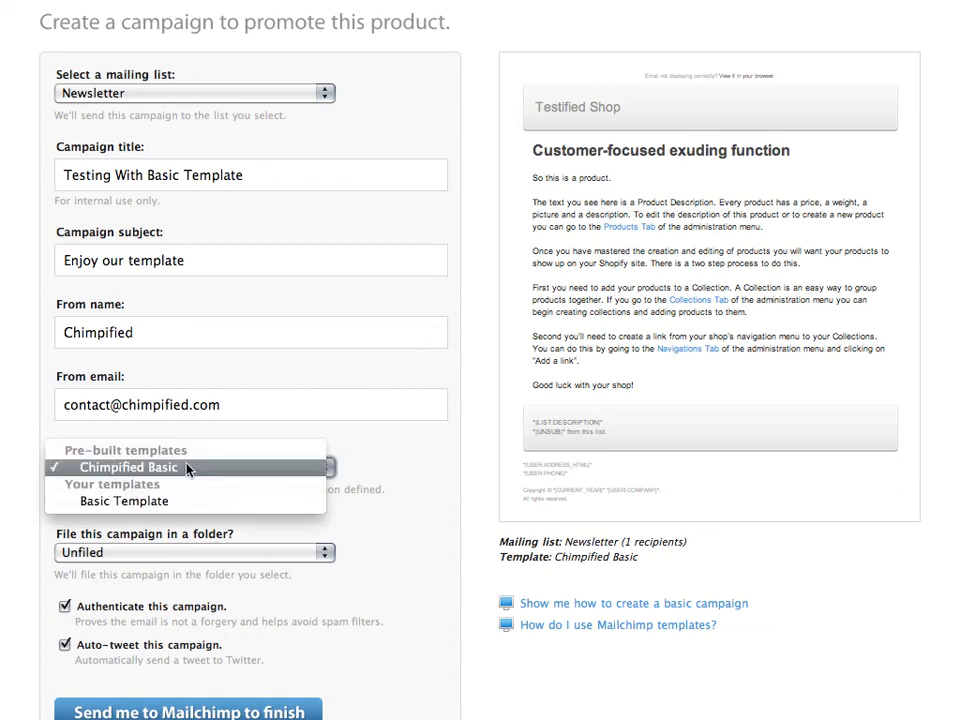
mouse_move(122, 500)
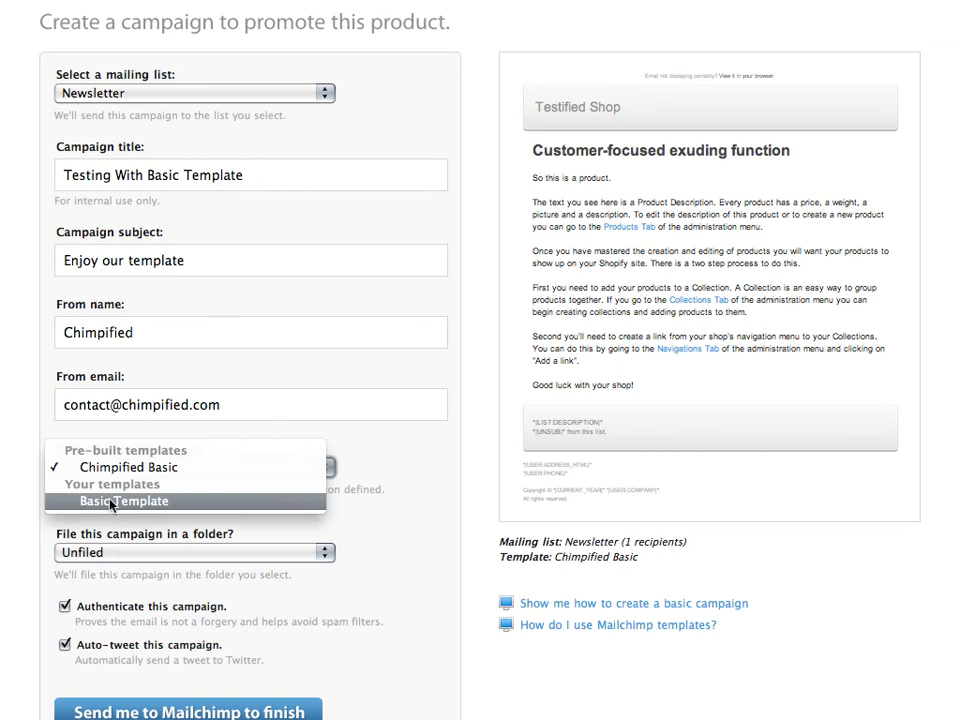
click(122, 500)
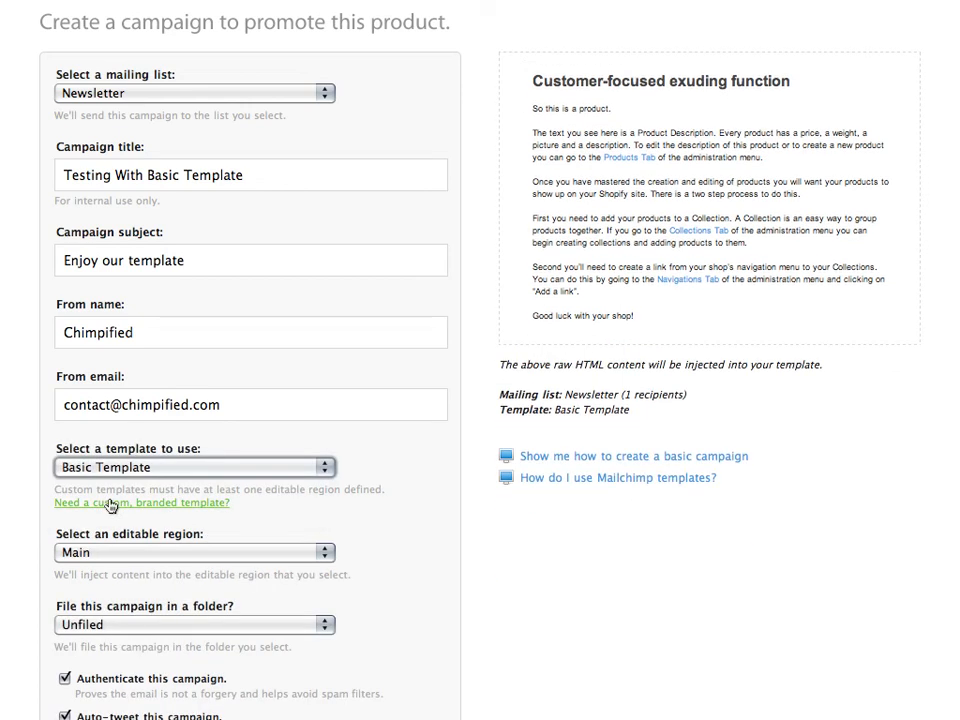
mouse_move(640, 328)
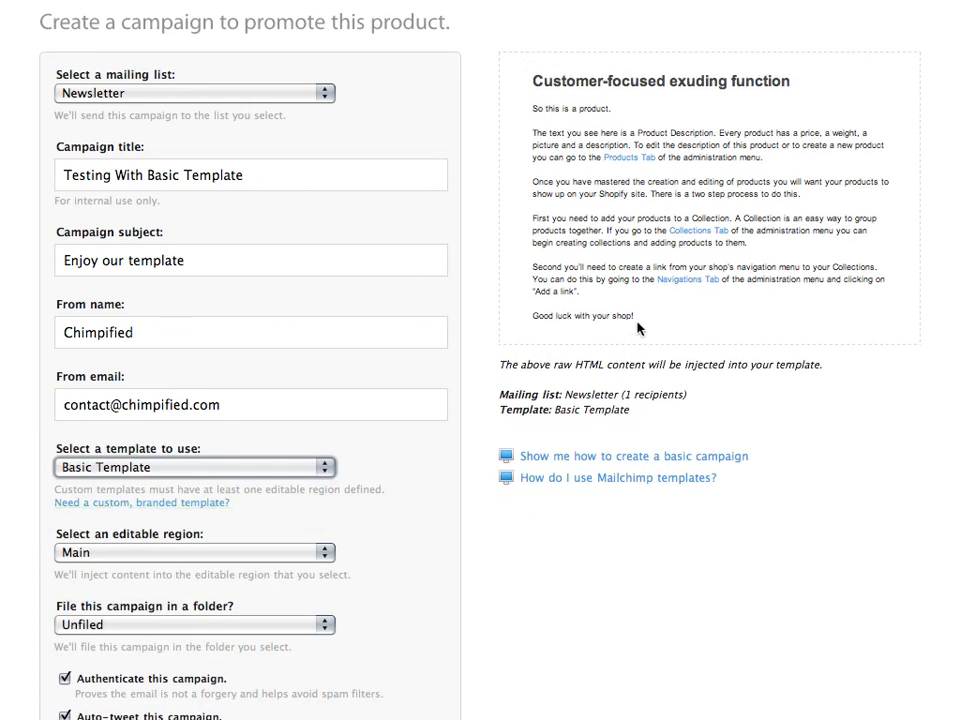
mouse_move(576, 336)
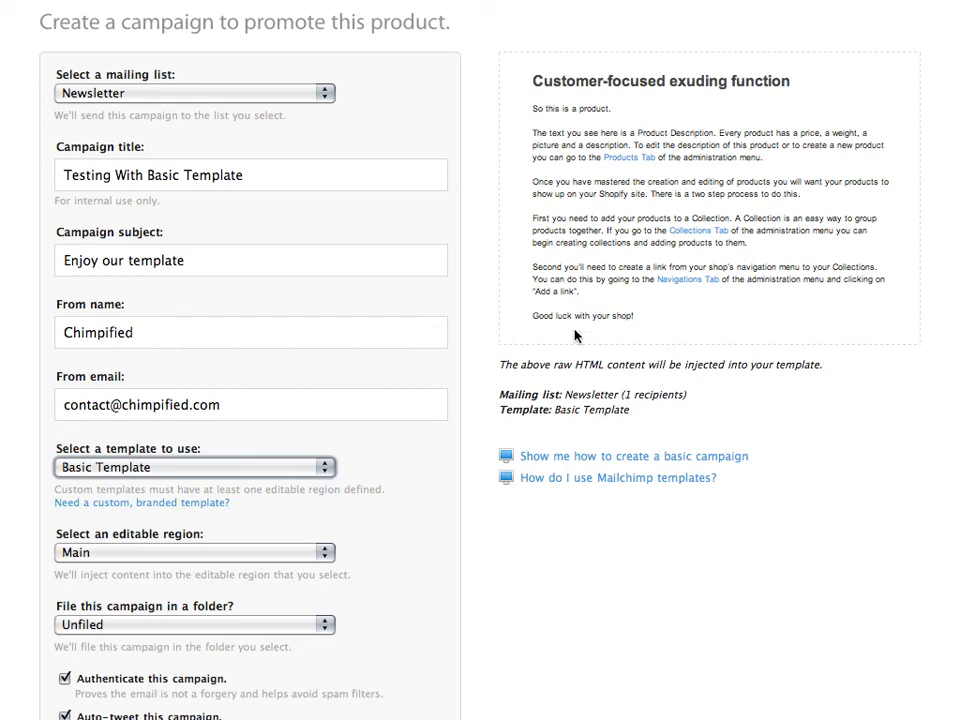
mouse_move(624, 368)
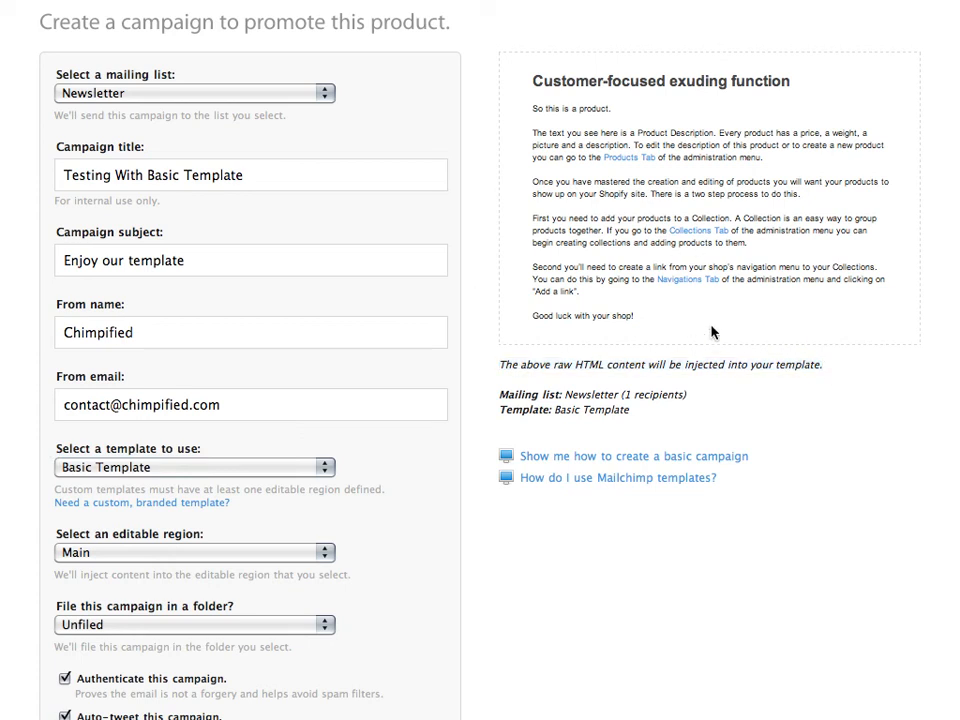
- Keep Main as the editable region for product content after reviewing Header and Footer
scroll(down, 3)
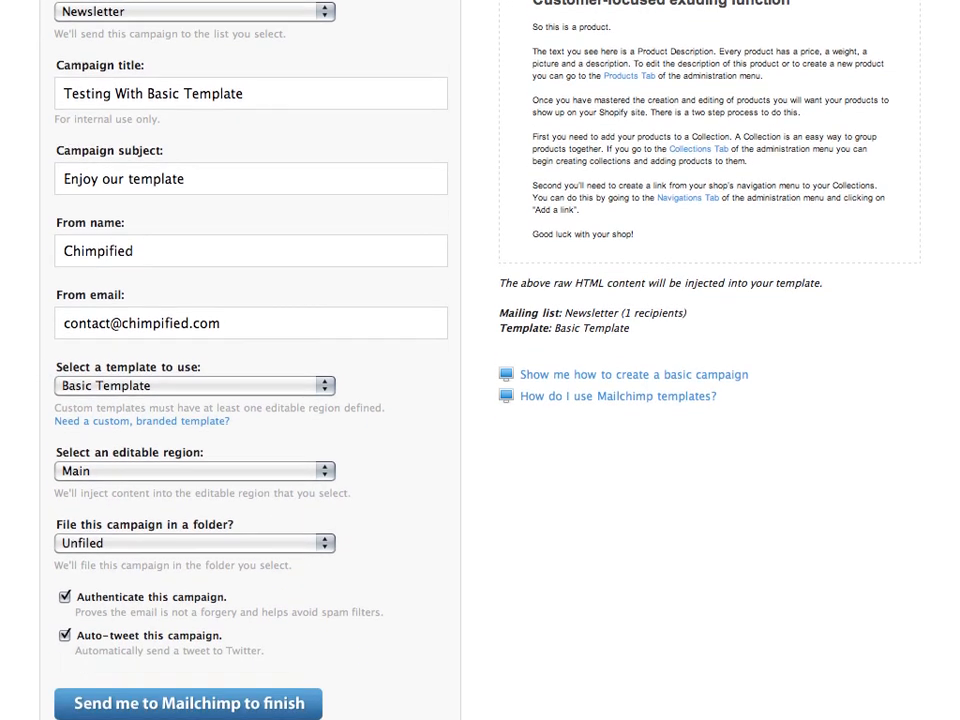
scroll(down, 3)
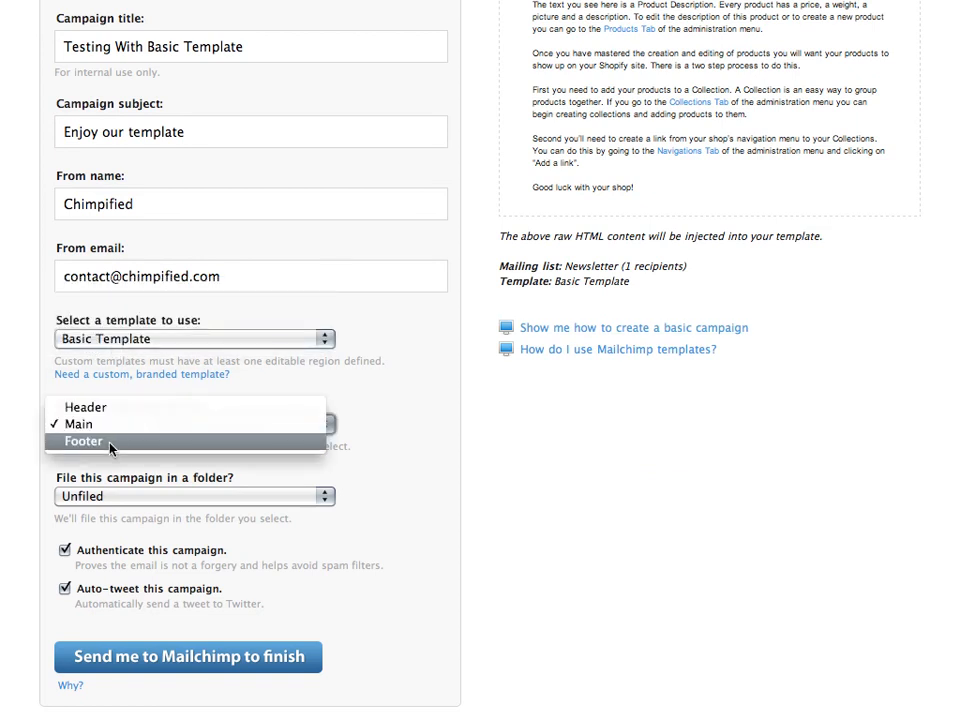
mouse_move(86, 408)
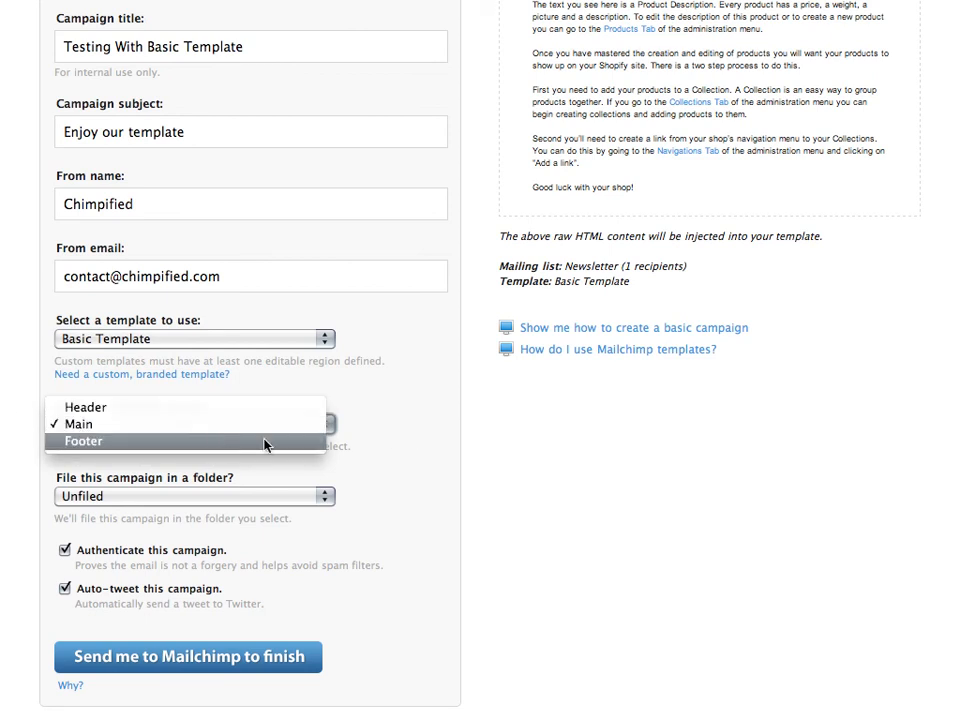
click(78, 424)
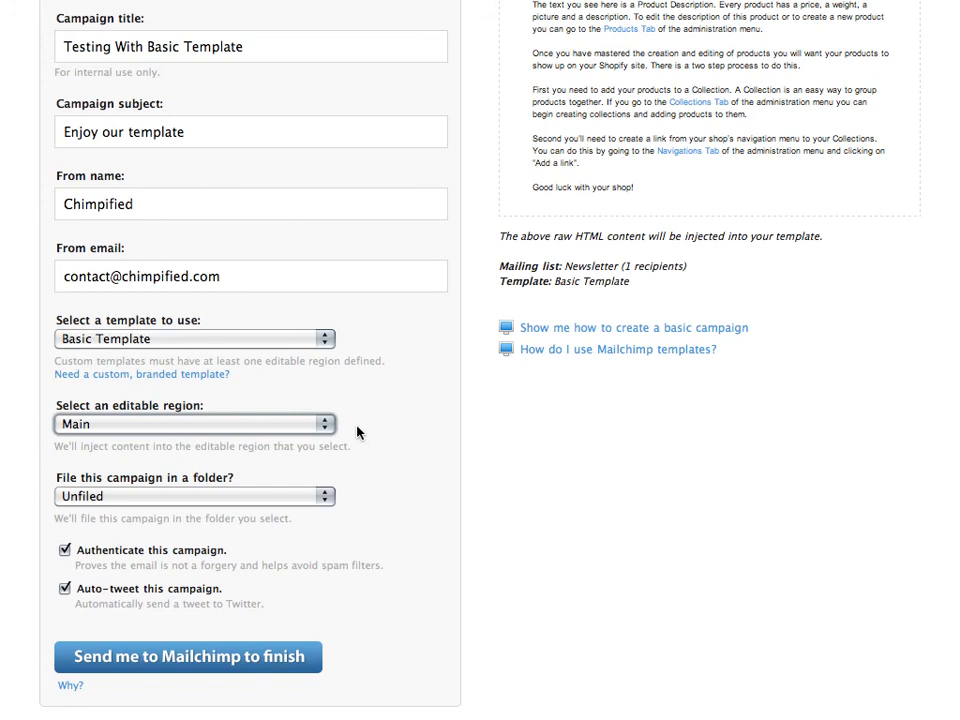
mouse_move(78, 390)
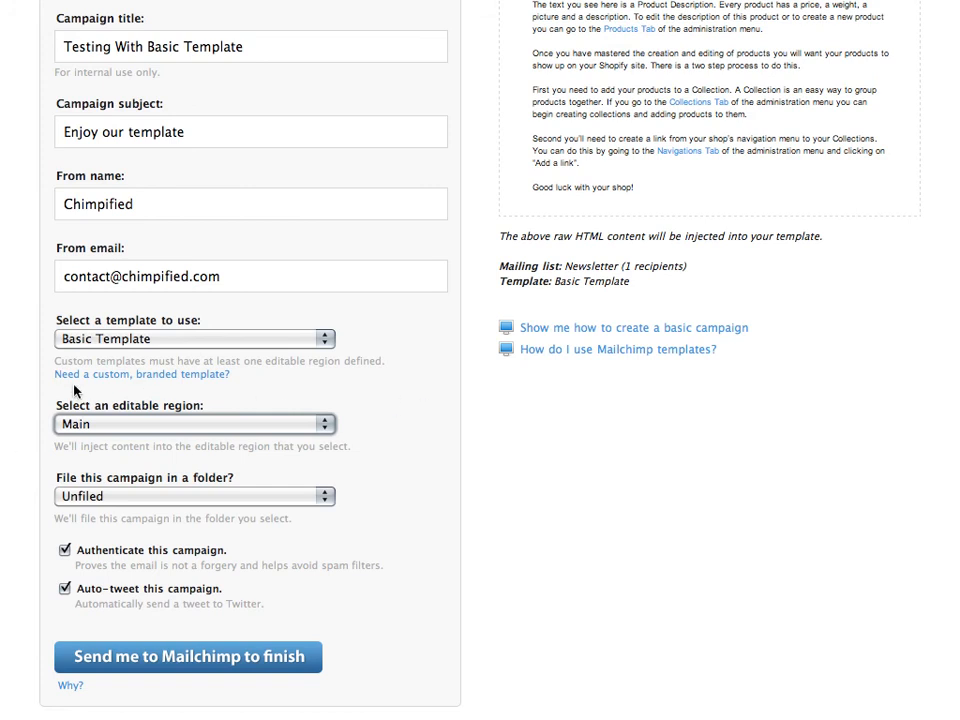
mouse_move(330, 424)
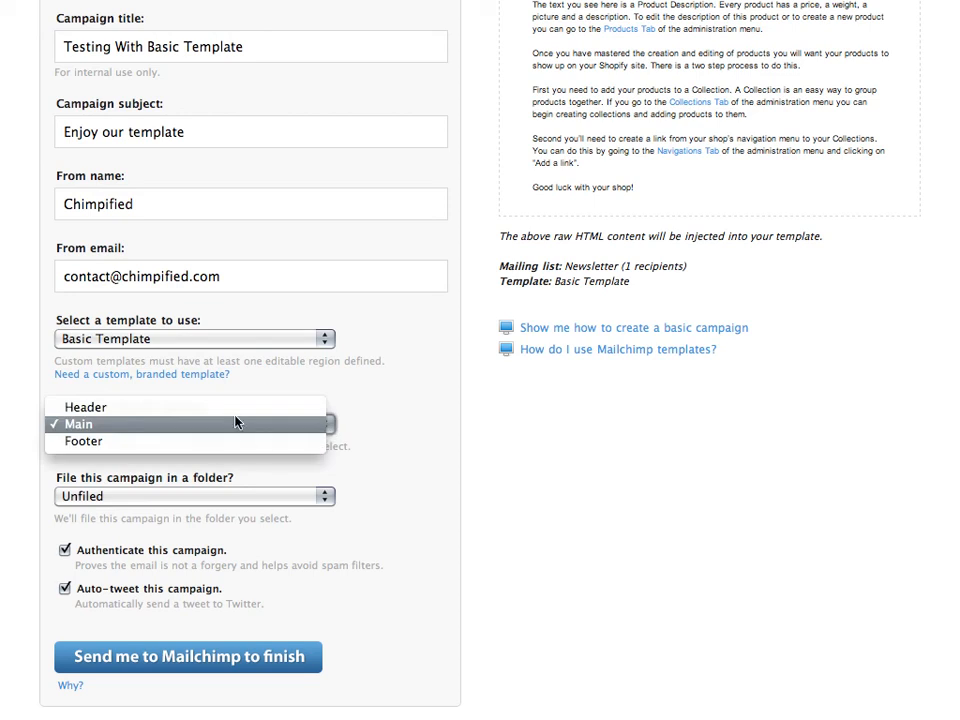
mouse_move(196, 410)
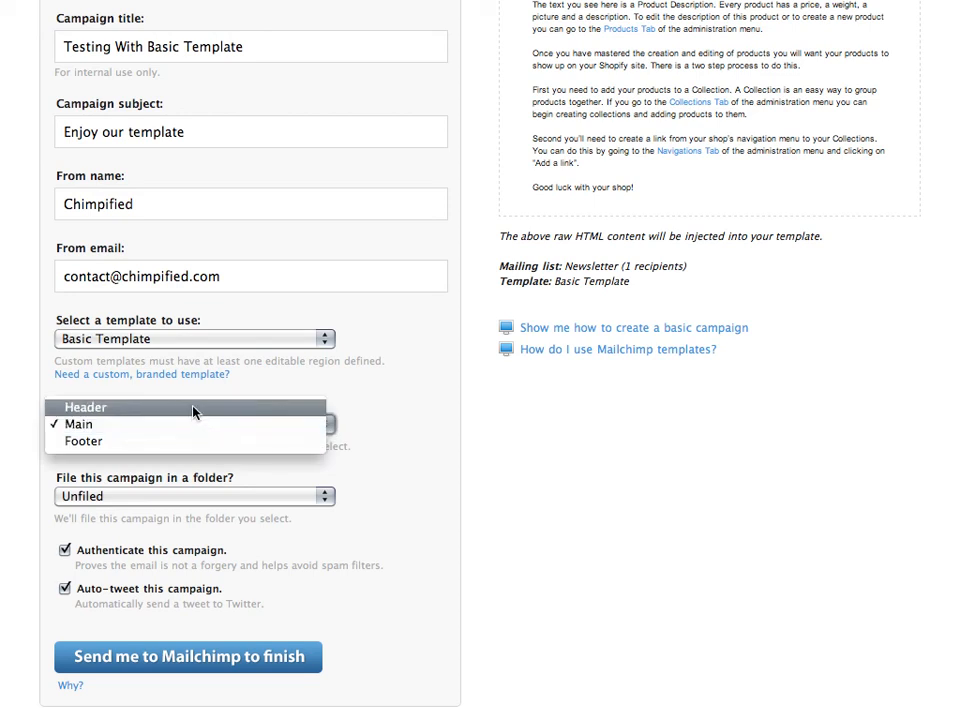
click(84, 408)
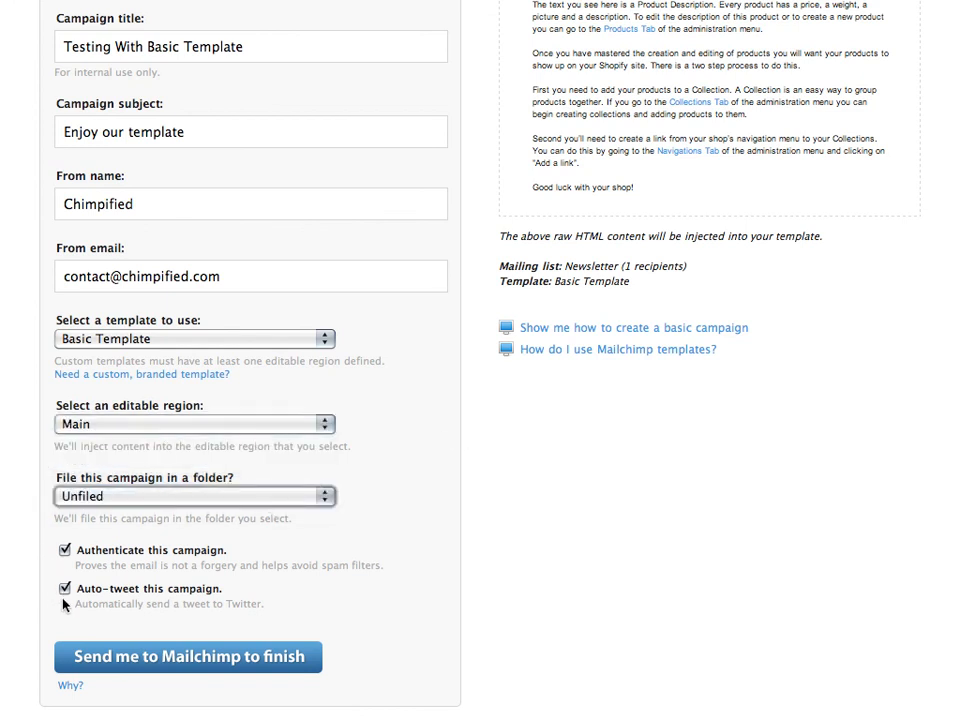
- Submit the form with 'Send me to Mailchimp to finish'
click(188, 656)
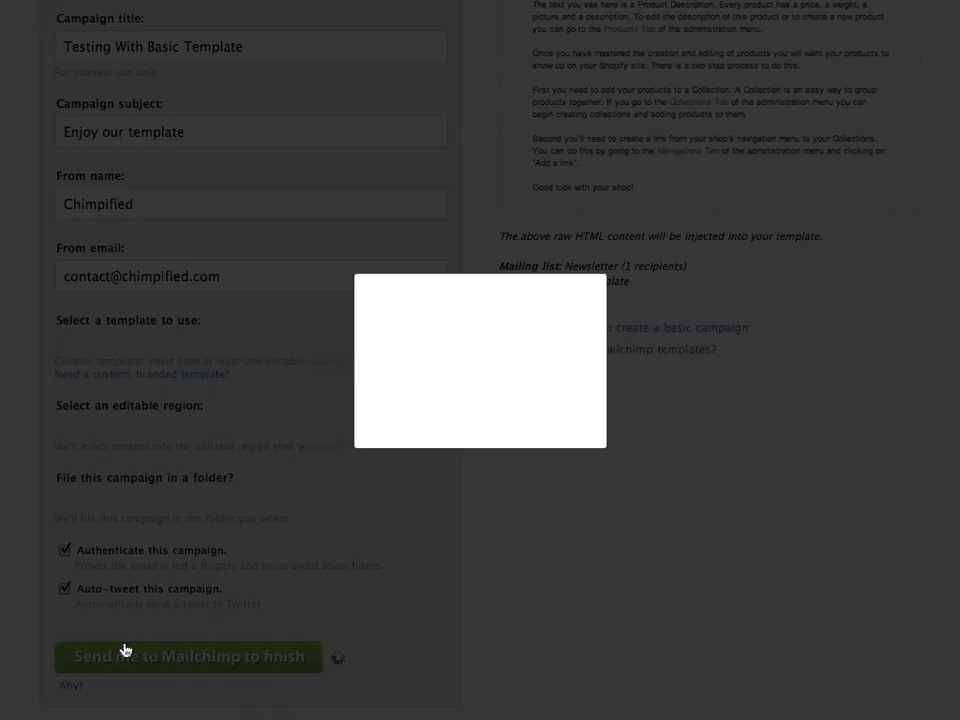
click(188, 656)
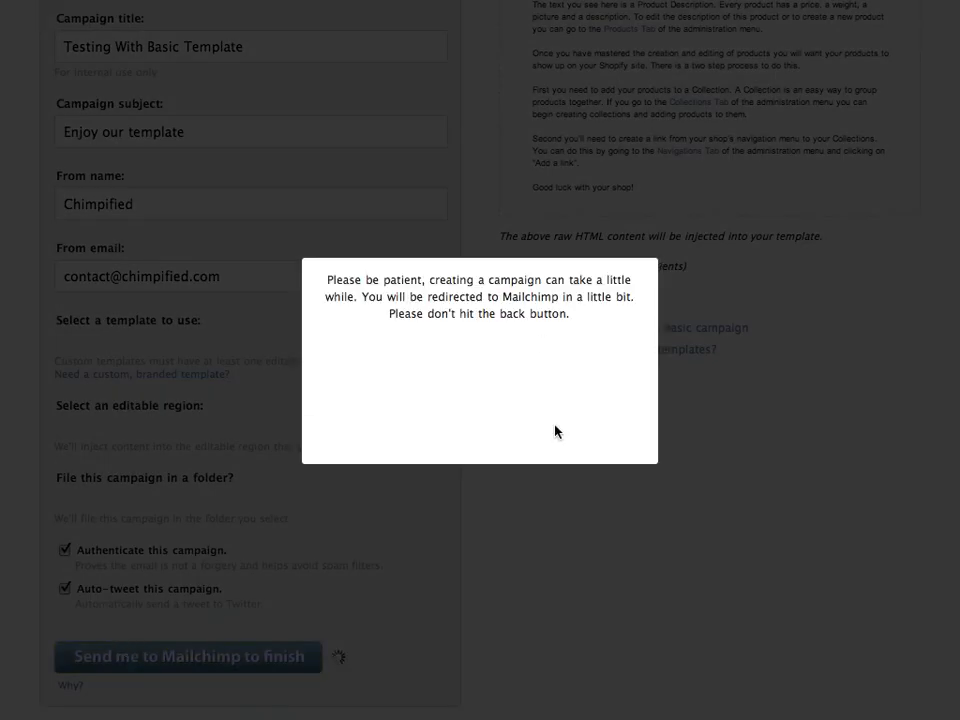
mouse_move(516, 482)
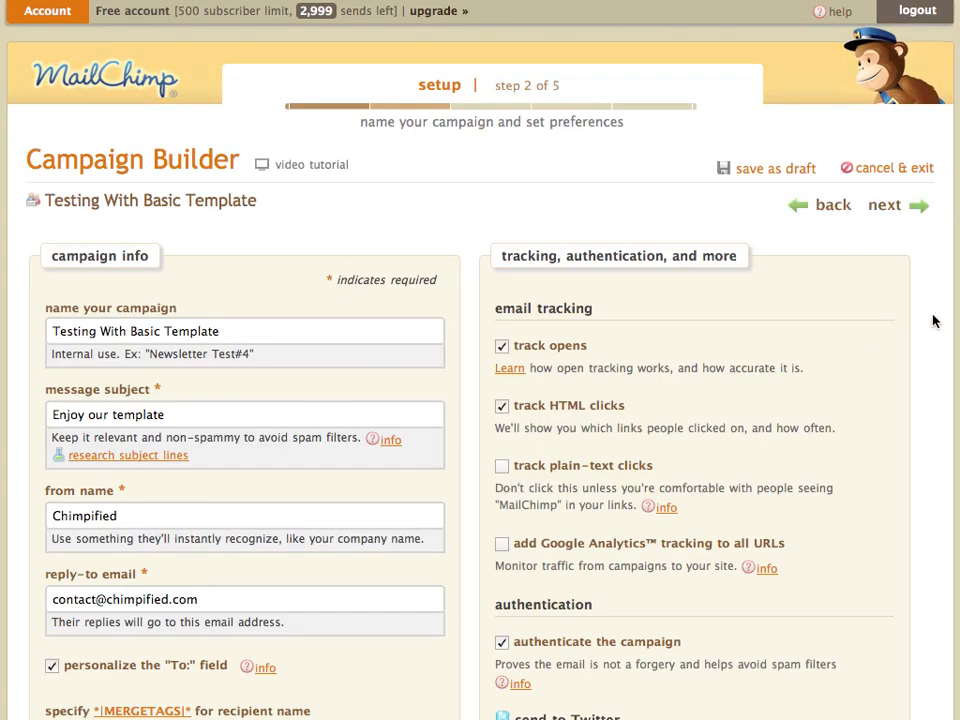
- Expand the advanced tracking options on setup, then continue to the create email step
scroll(down, 3)
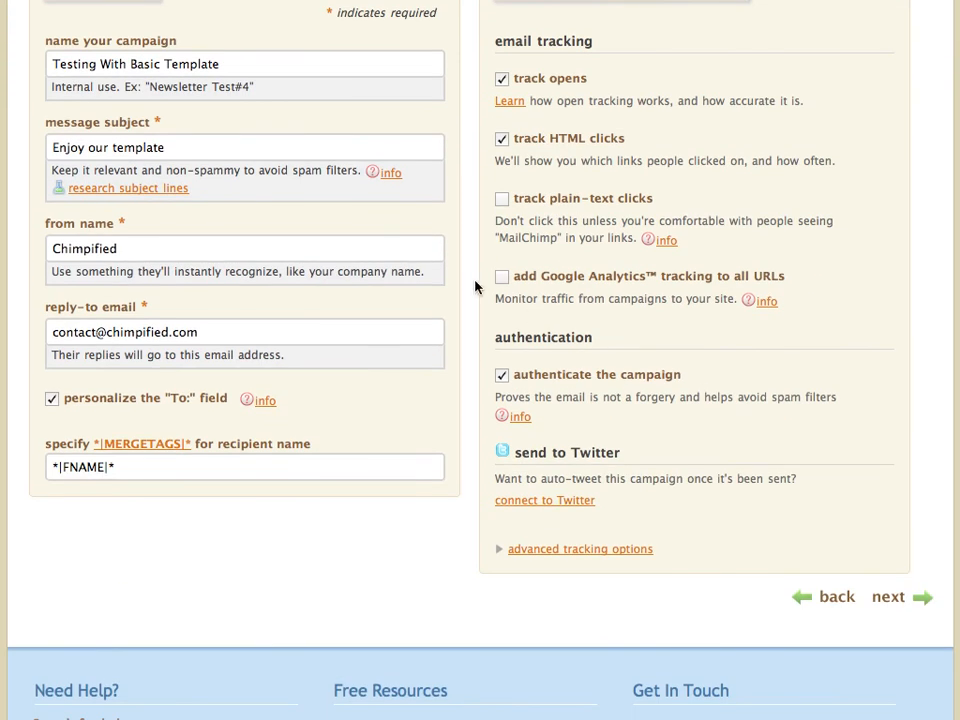
mouse_move(518, 484)
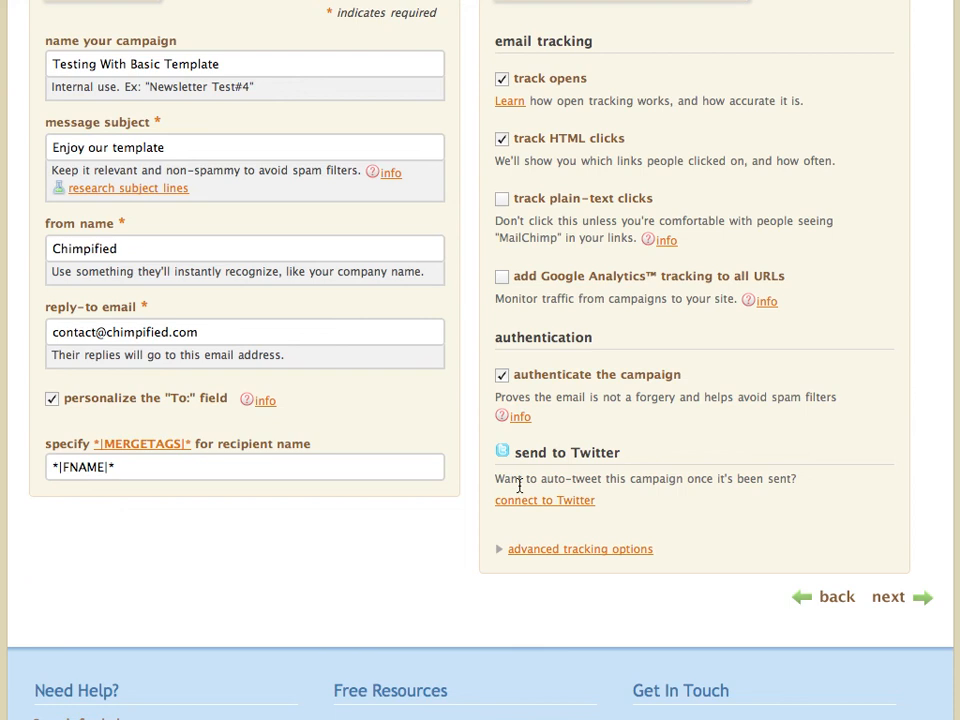
click(578, 548)
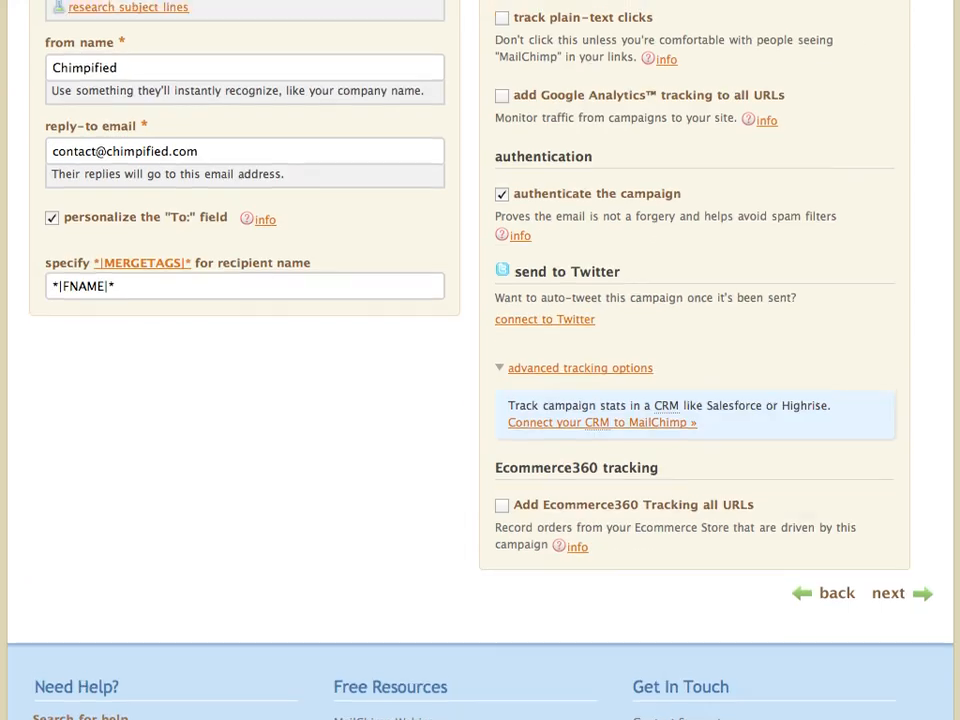
scroll(up, 3)
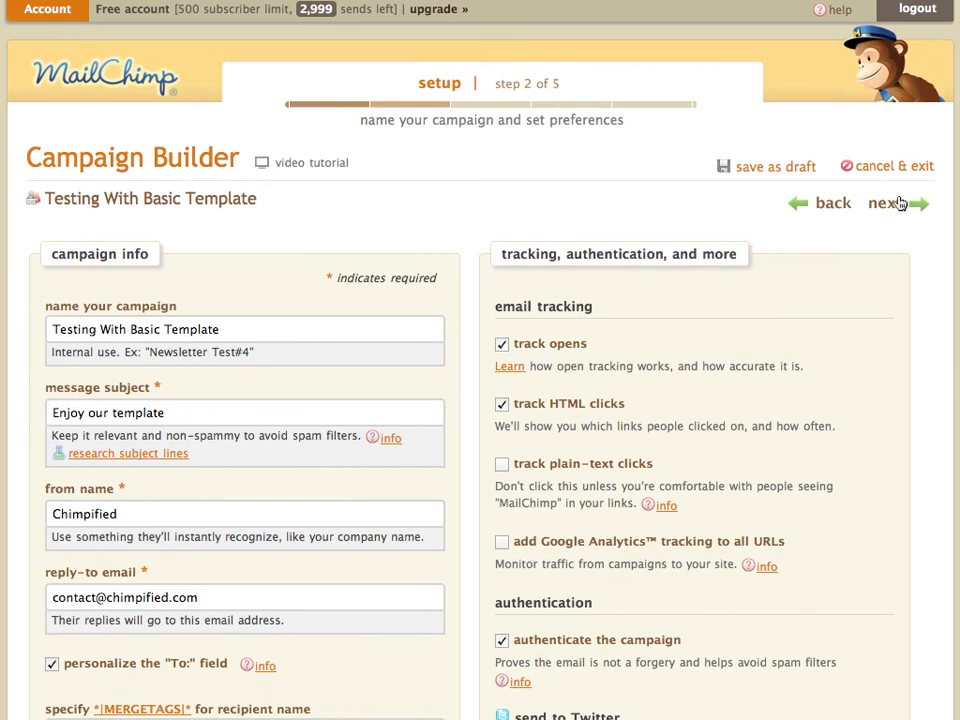
click(884, 204)
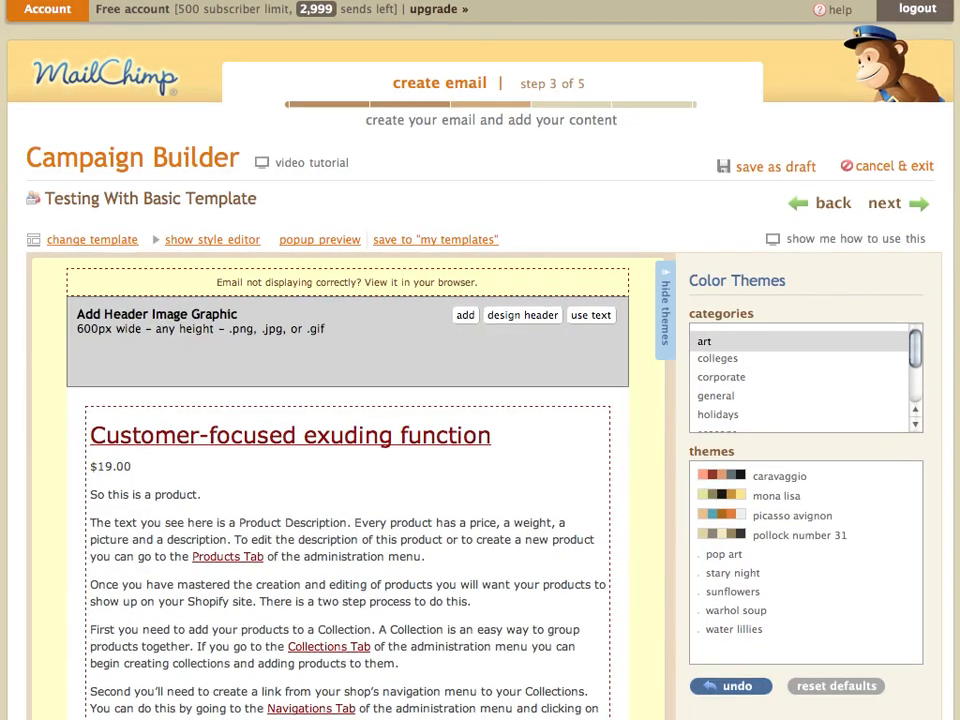
scroll(down, 3)
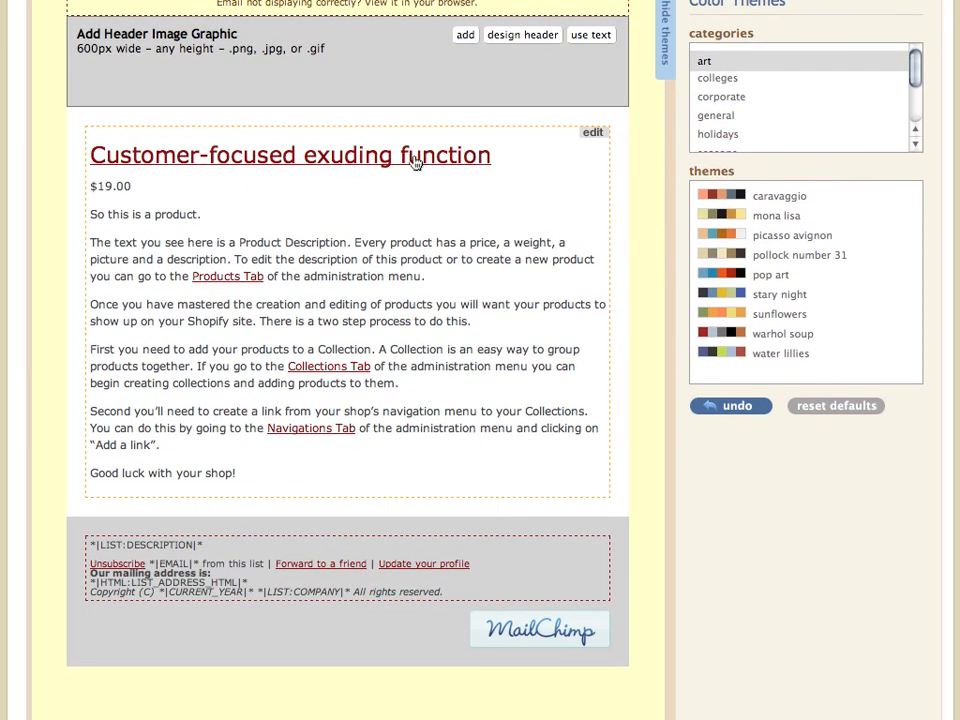
mouse_move(166, 256)
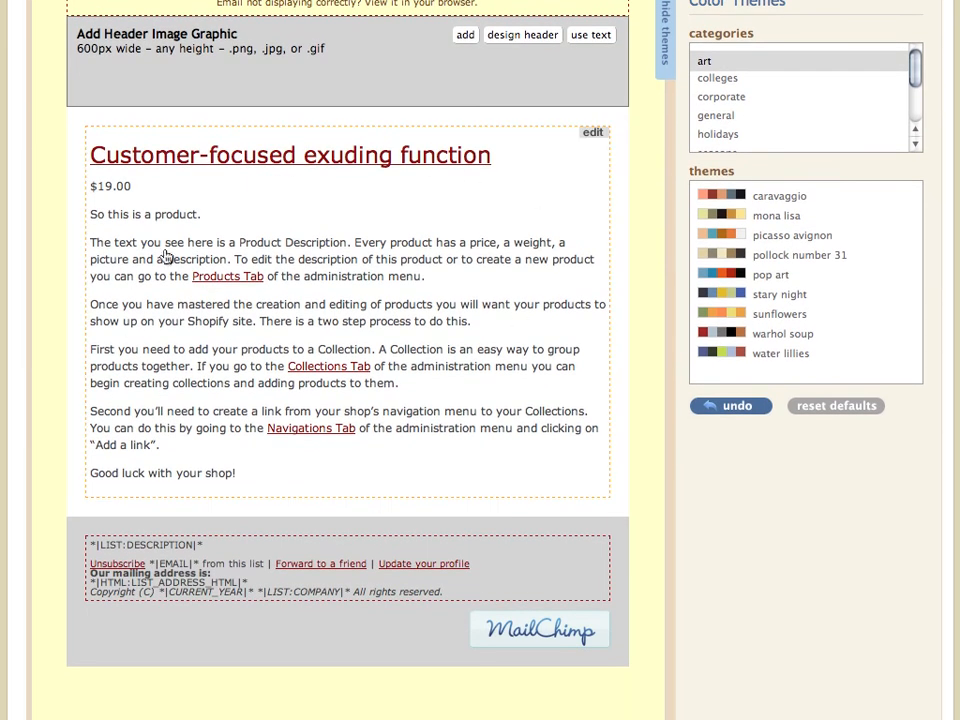
mouse_move(336, 284)
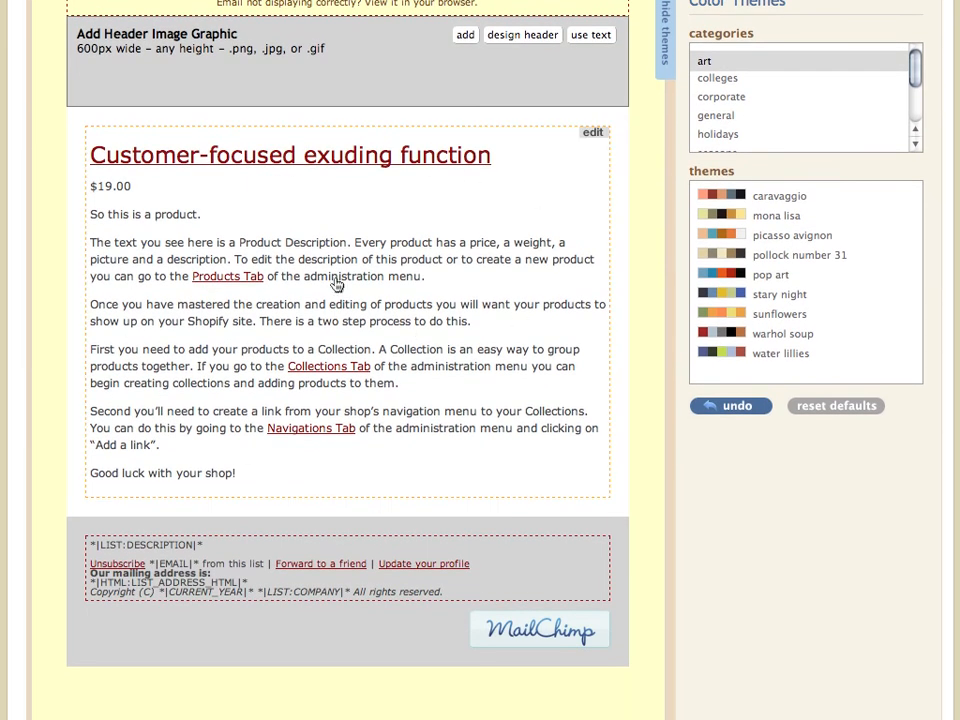
mouse_move(588, 206)
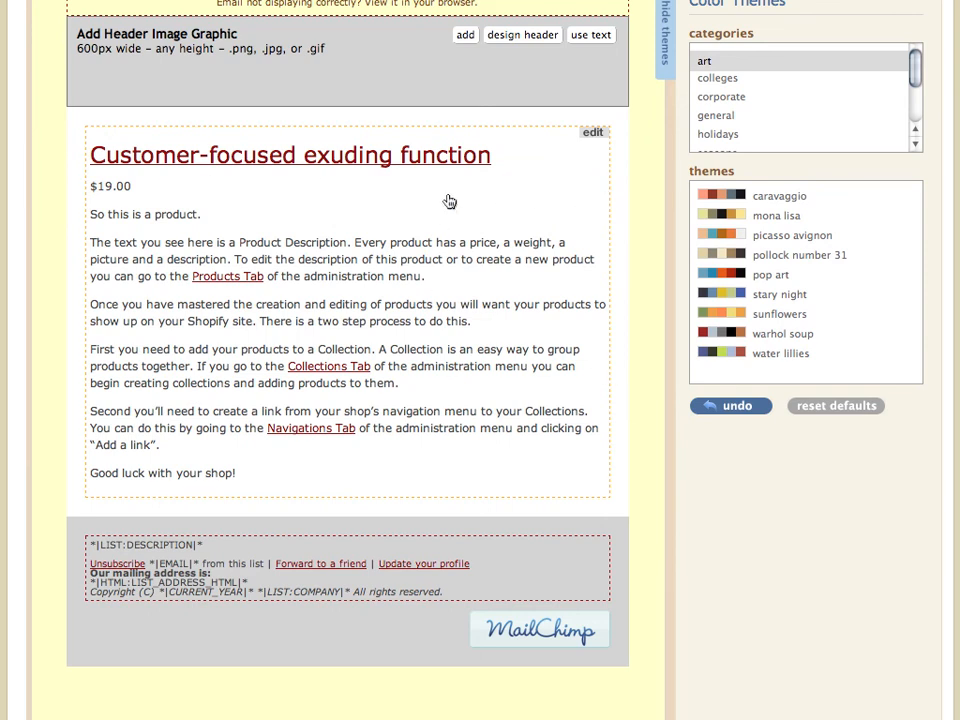
mouse_move(288, 240)
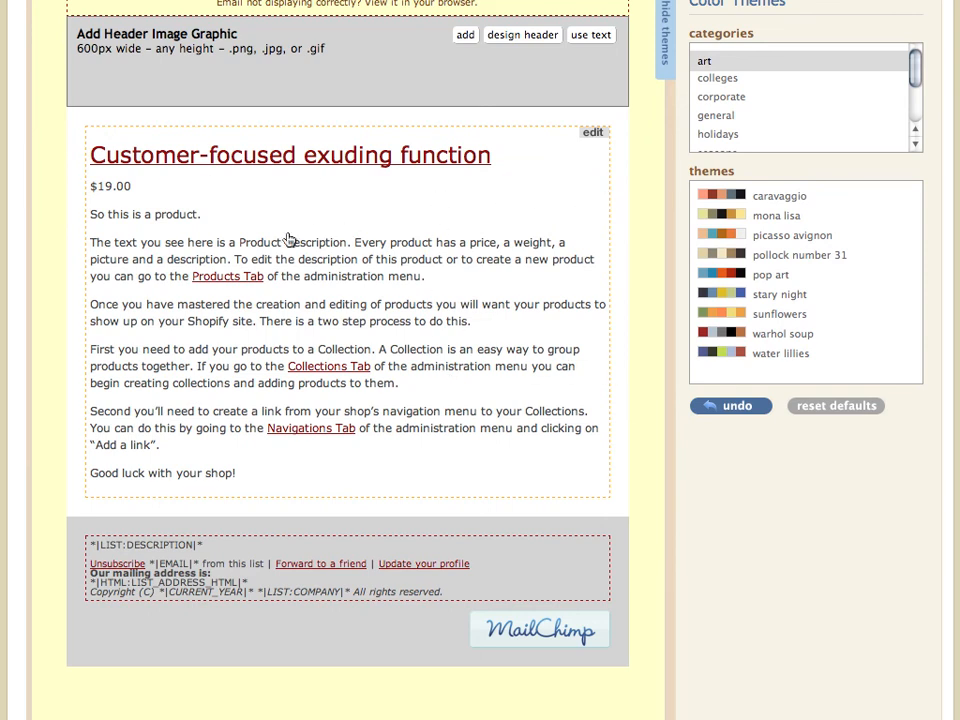
click(592, 132)
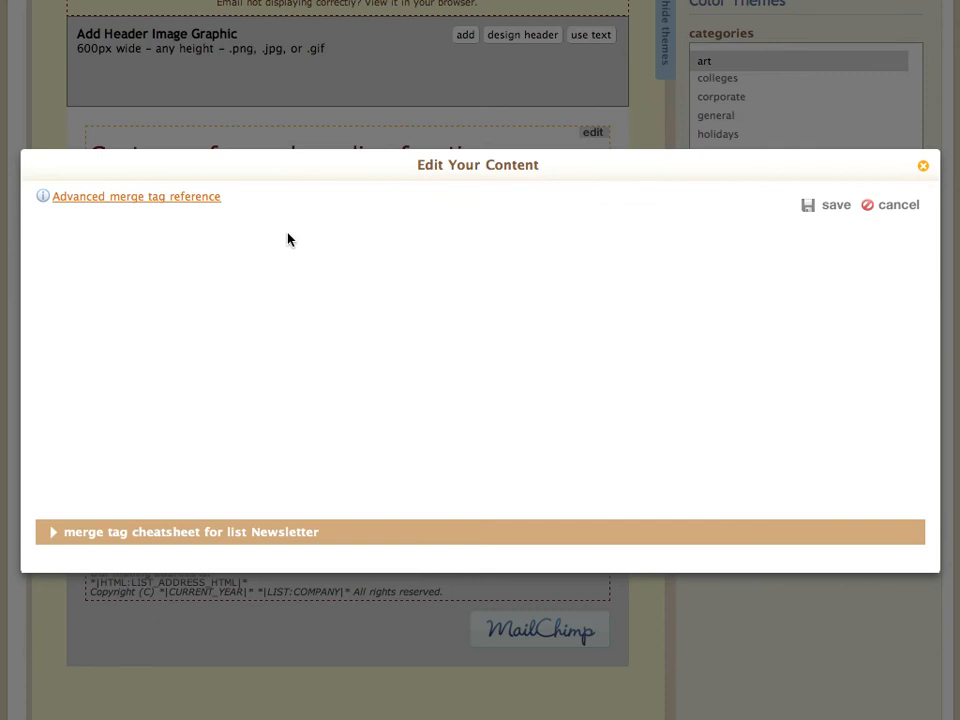
mouse_move(584, 316)
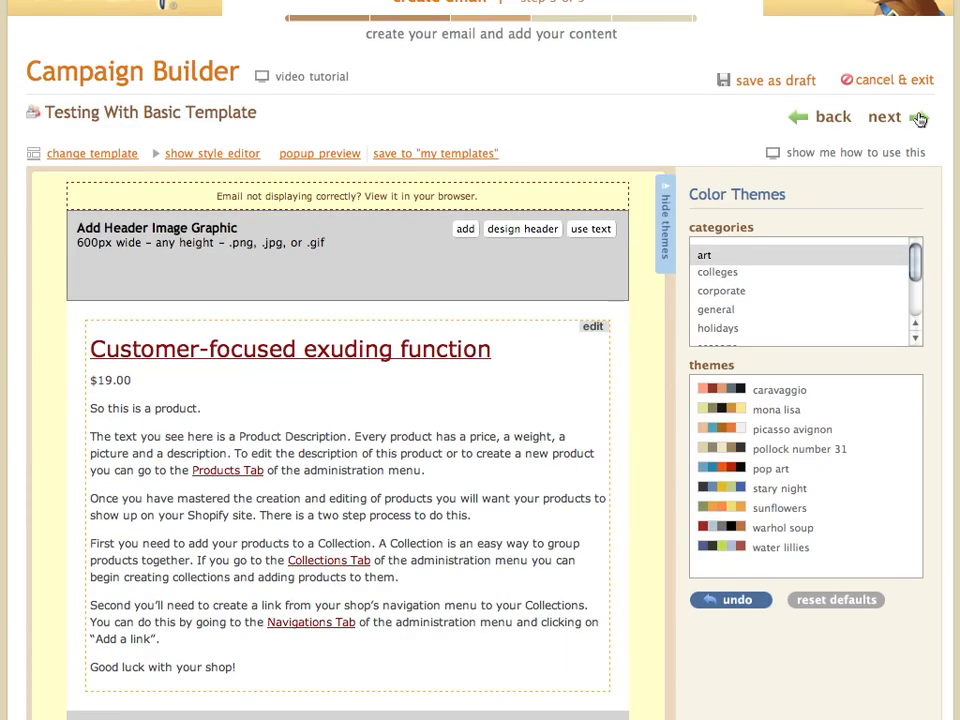
mouse_move(884, 116)
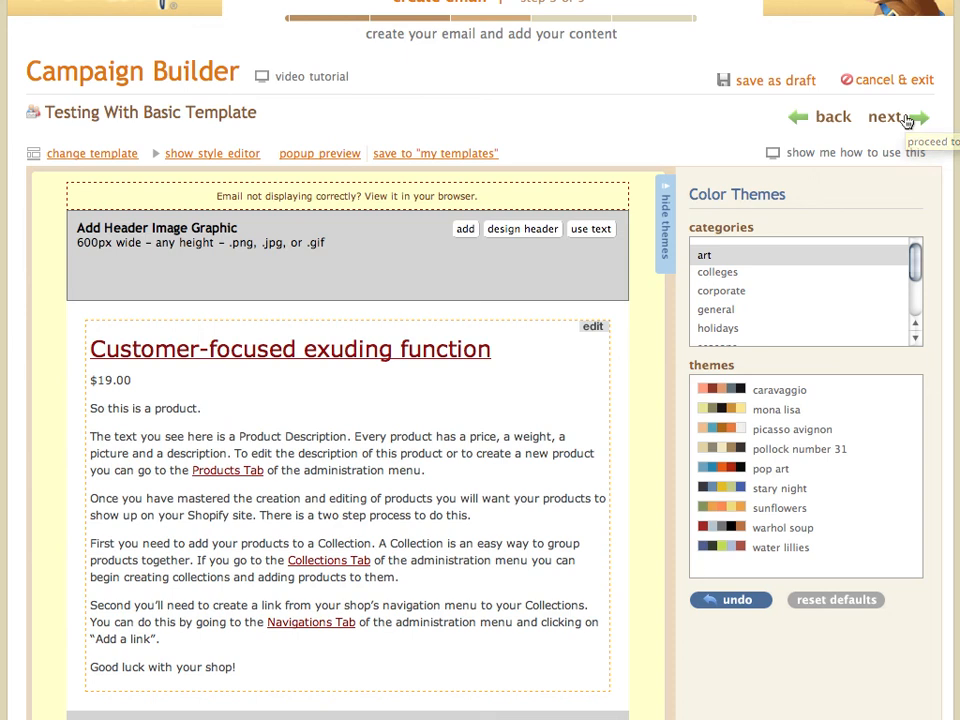
mouse_move(916, 188)
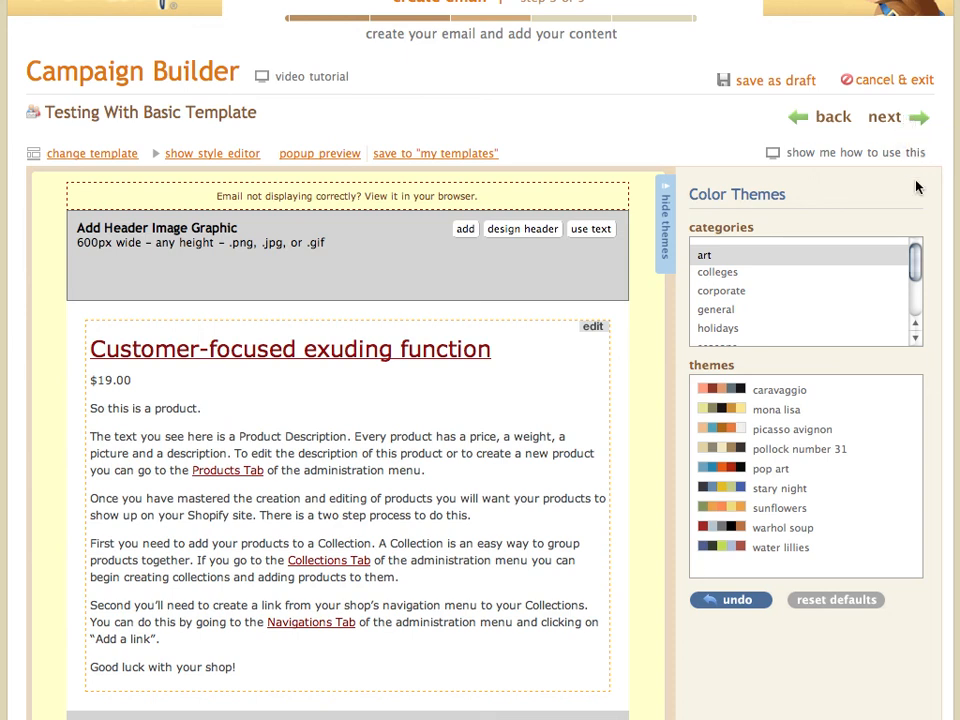